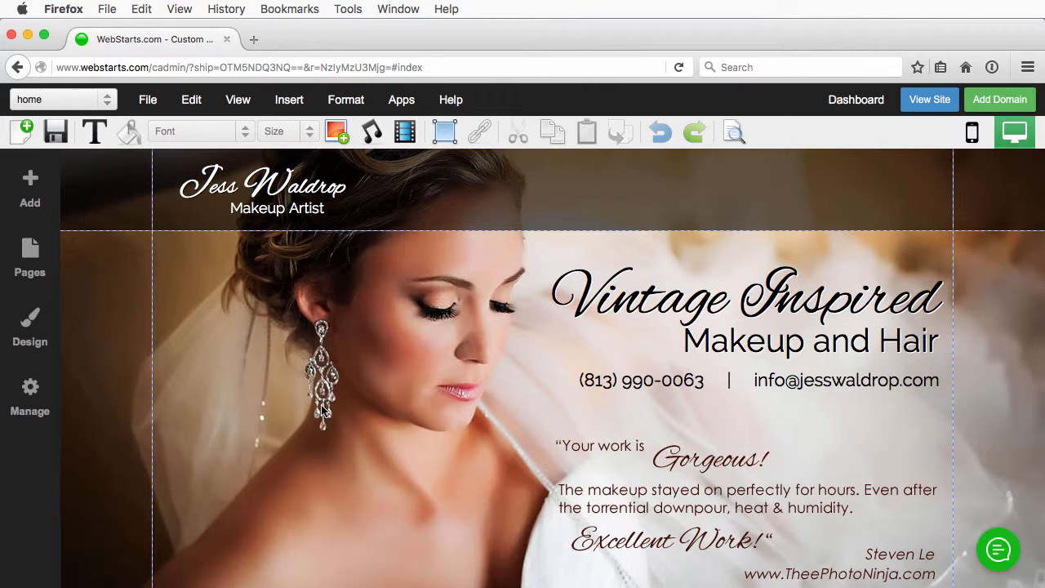
{"action": "mouse_move", "coordinate": [271, 412]}
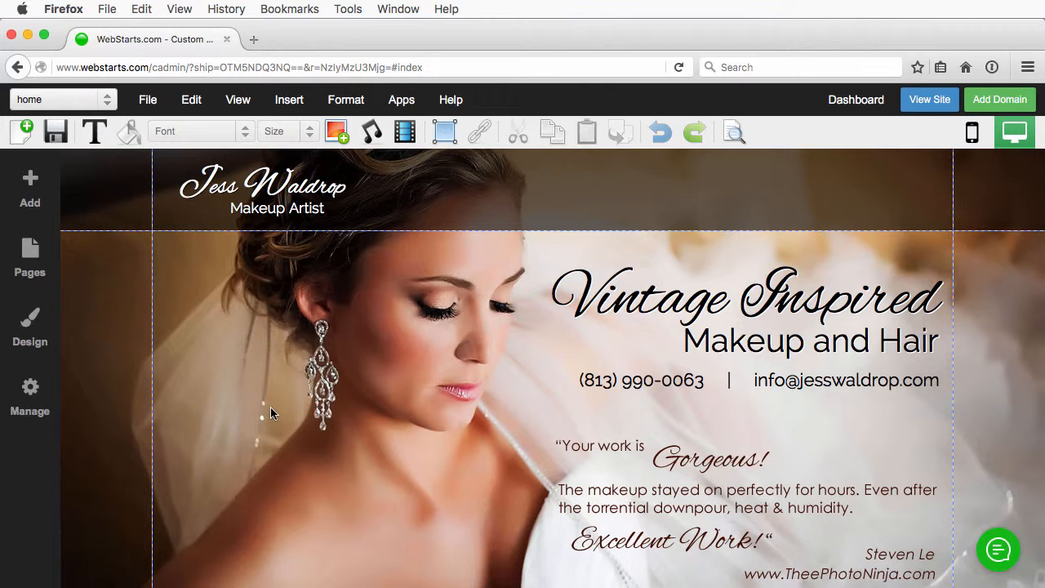
{"action": "mouse_move", "coordinate": [327, 392]}
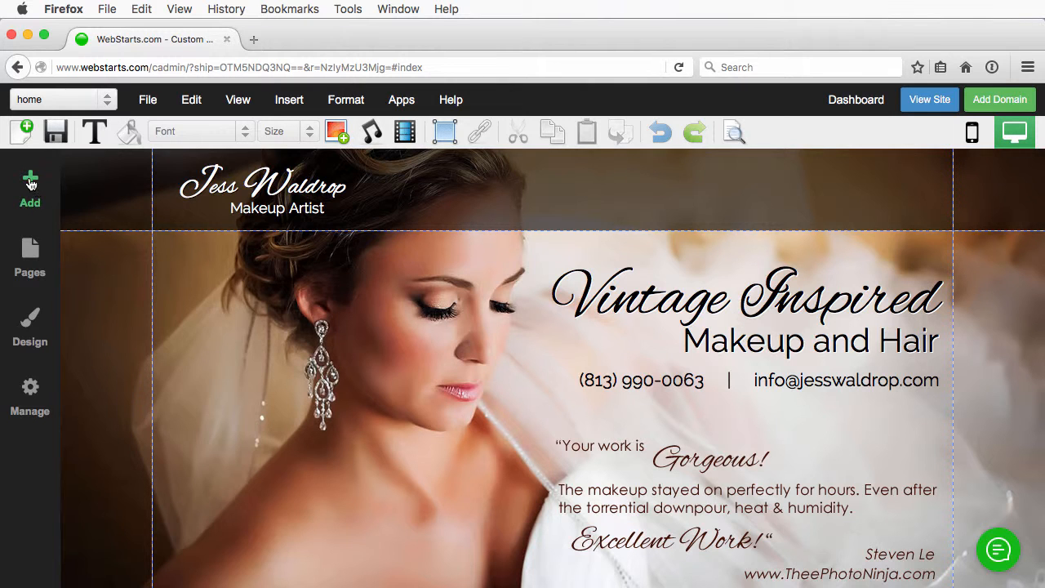
Insert a Navigation Menu element into the header to the right of the Jess Waldrop logo.
{"action": "left_click", "coordinate": [30, 188]}
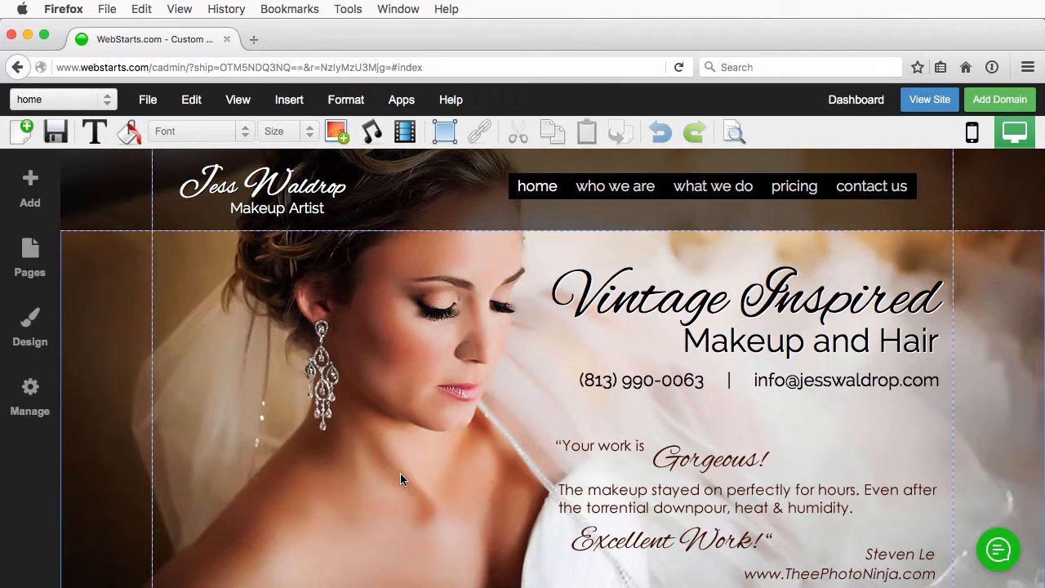
{"action": "scroll", "scroll_direction": "down", "scroll_amount": 3}
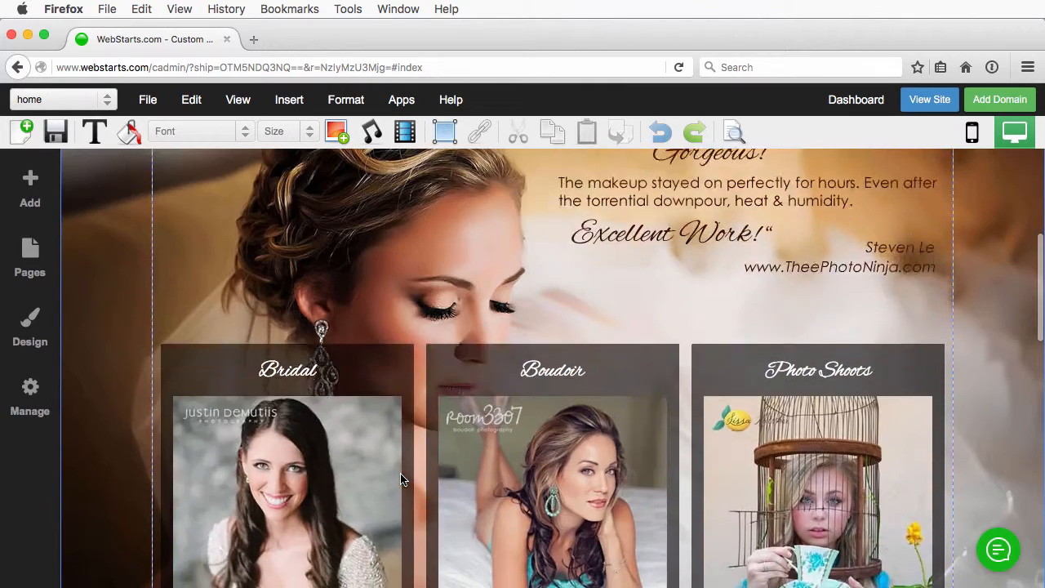
{"action": "scroll", "scroll_direction": "down", "scroll_amount": 3}
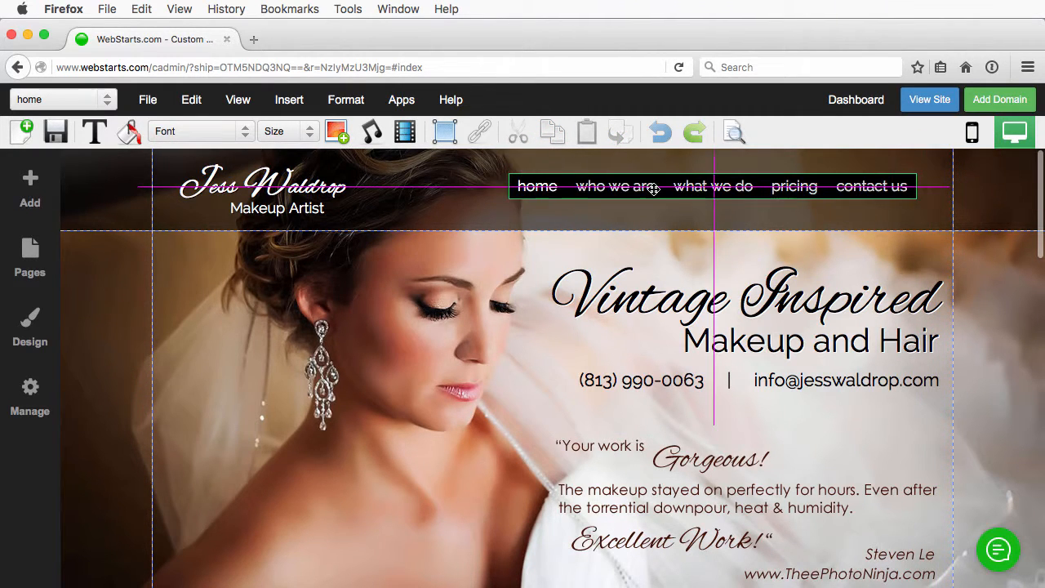
{"action": "left_click", "coordinate": [634, 186]}
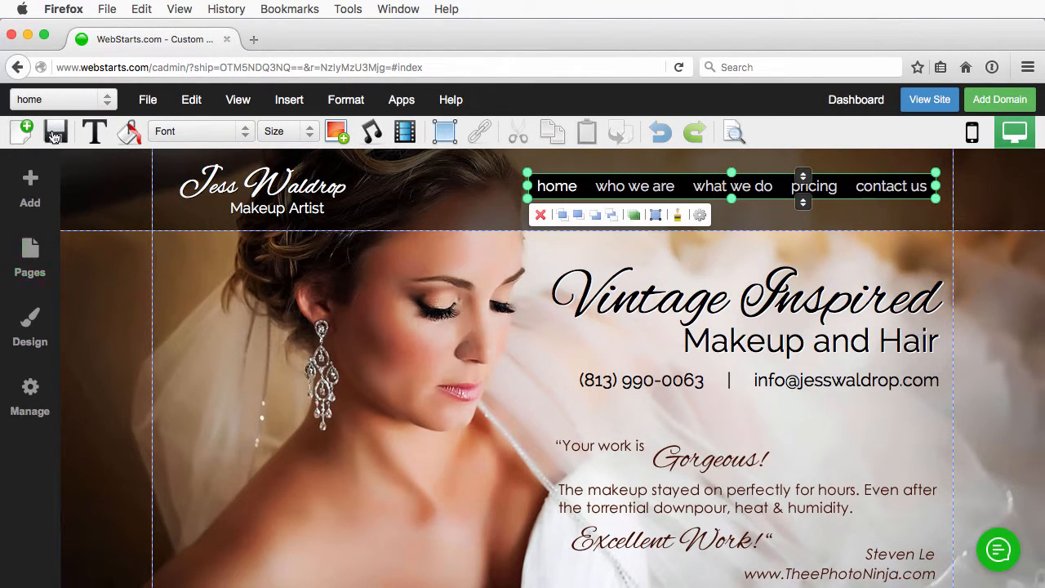
{"action": "left_click", "coordinate": [929, 99]}
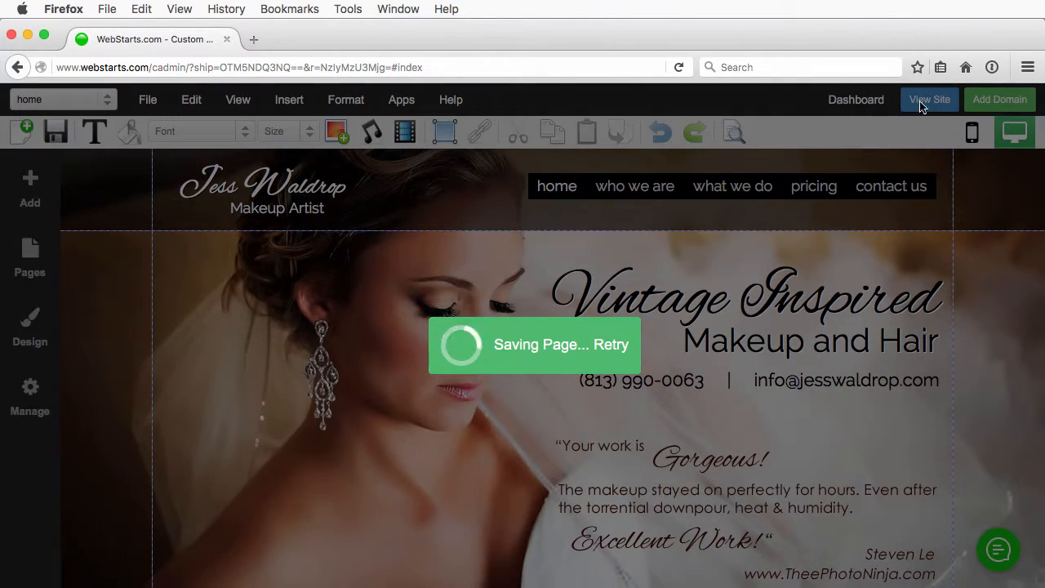
Preview the live site, try the what we do and contact us links, then return to the editor.
{"action": "left_click", "coordinate": [928, 100]}
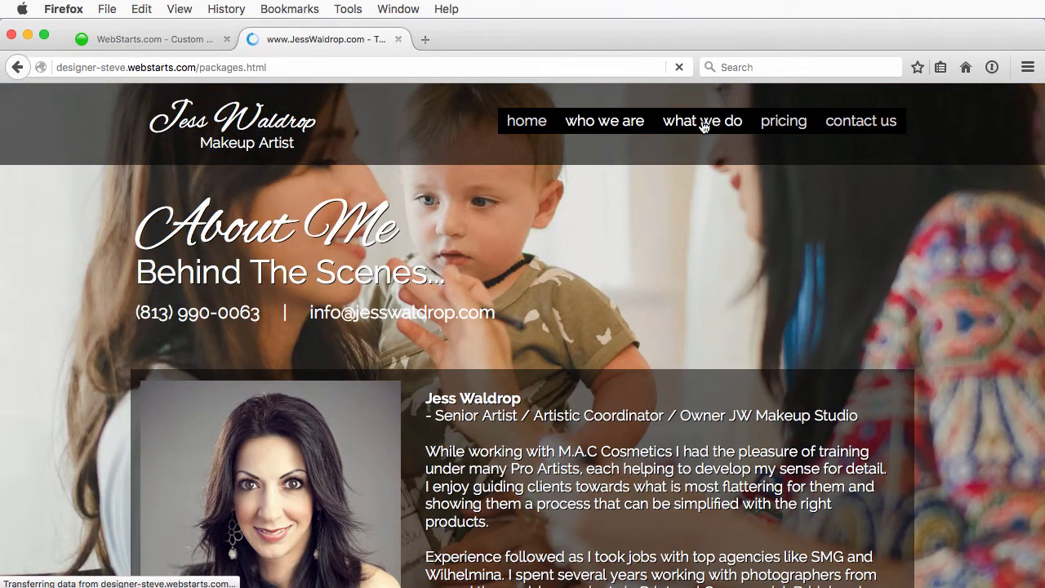
{"action": "left_click", "coordinate": [782, 121]}
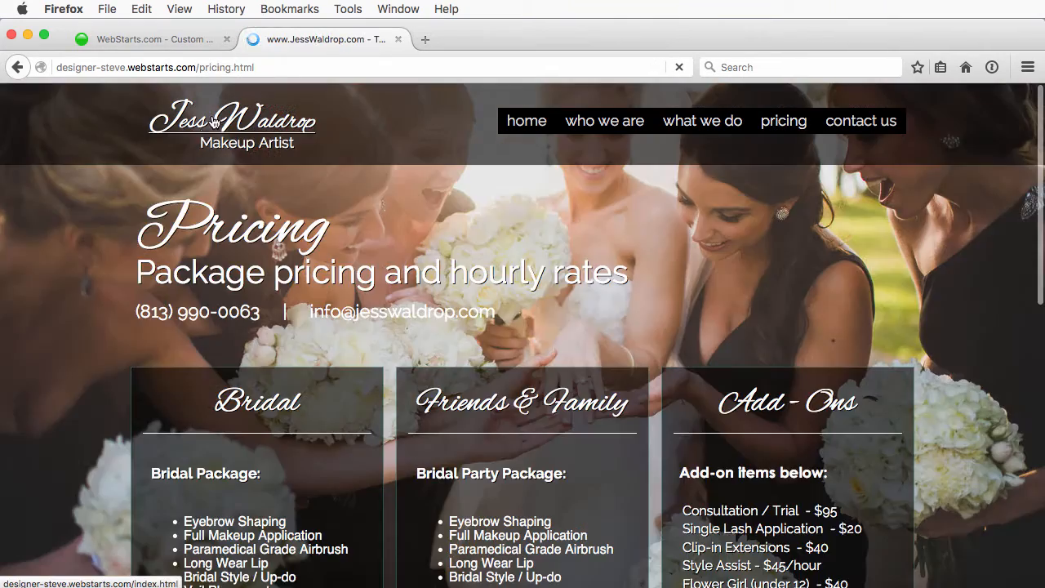
{"action": "left_click", "coordinate": [858, 121]}
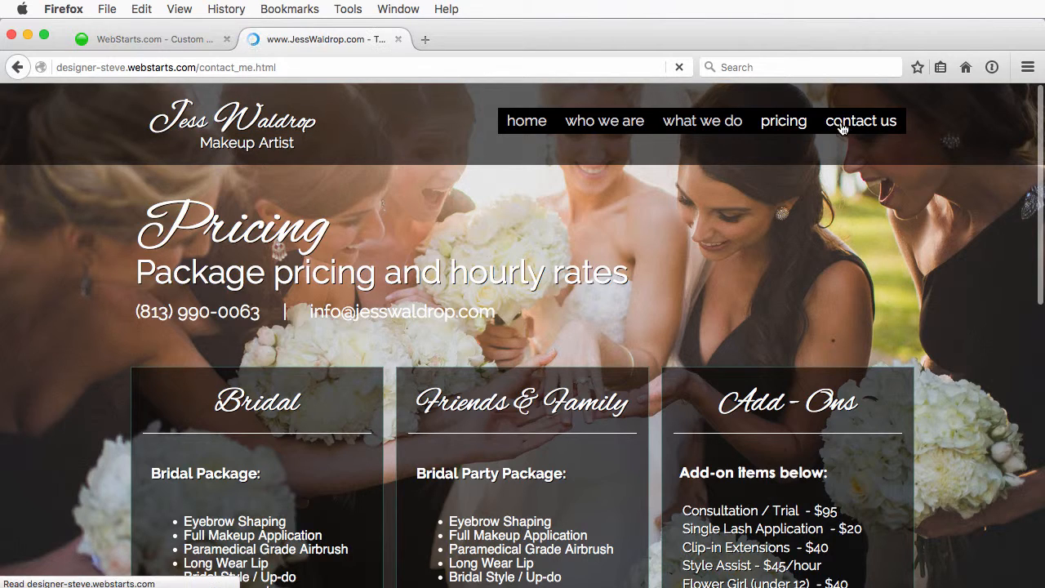
{"action": "left_click", "coordinate": [150, 39]}
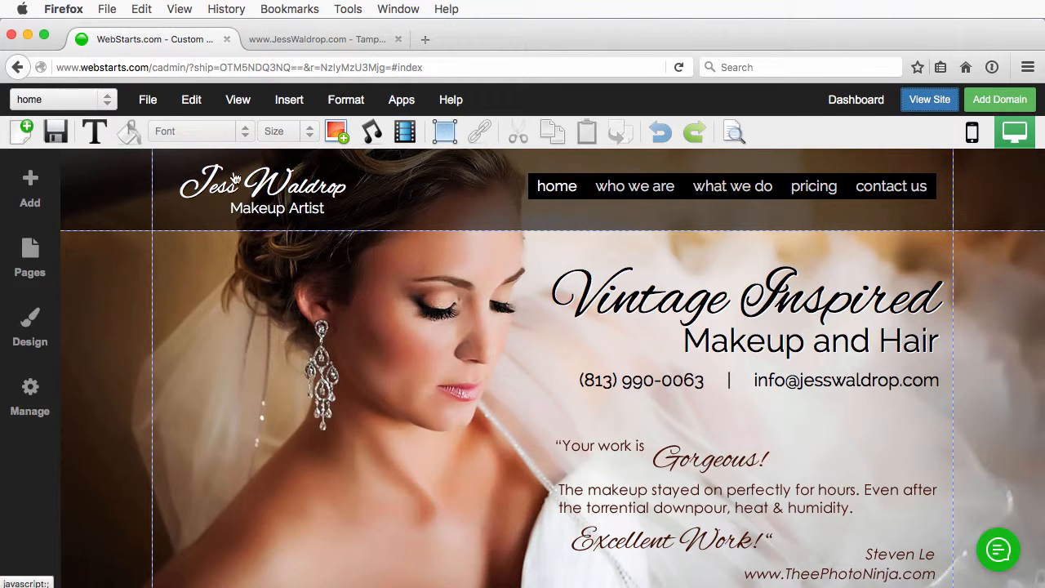
Move the logo text right toward the menu, save, and check the live site's pages.
{"action": "left_click", "coordinate": [261, 186]}
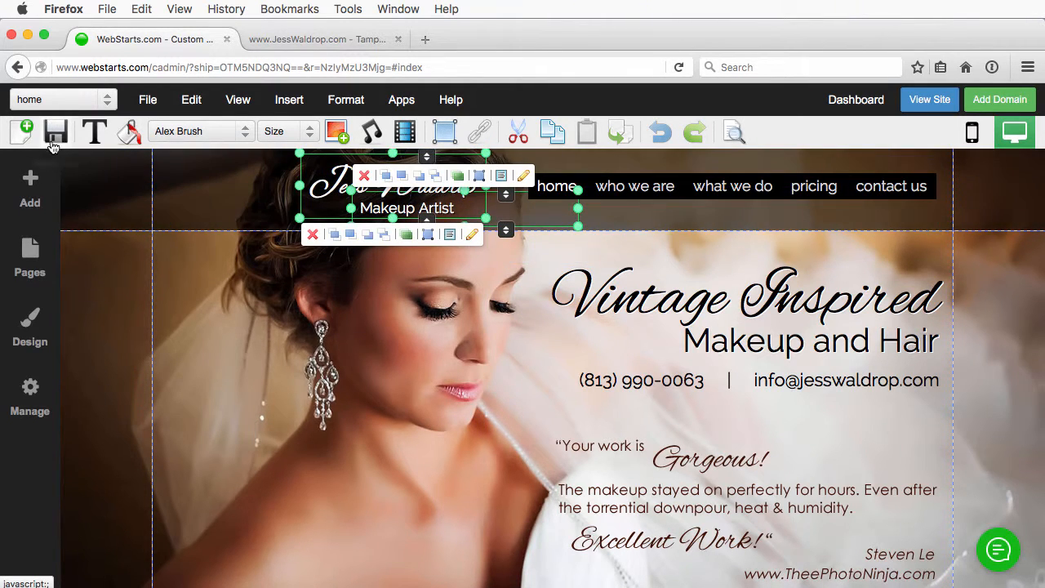
{"action": "left_click", "coordinate": [56, 131]}
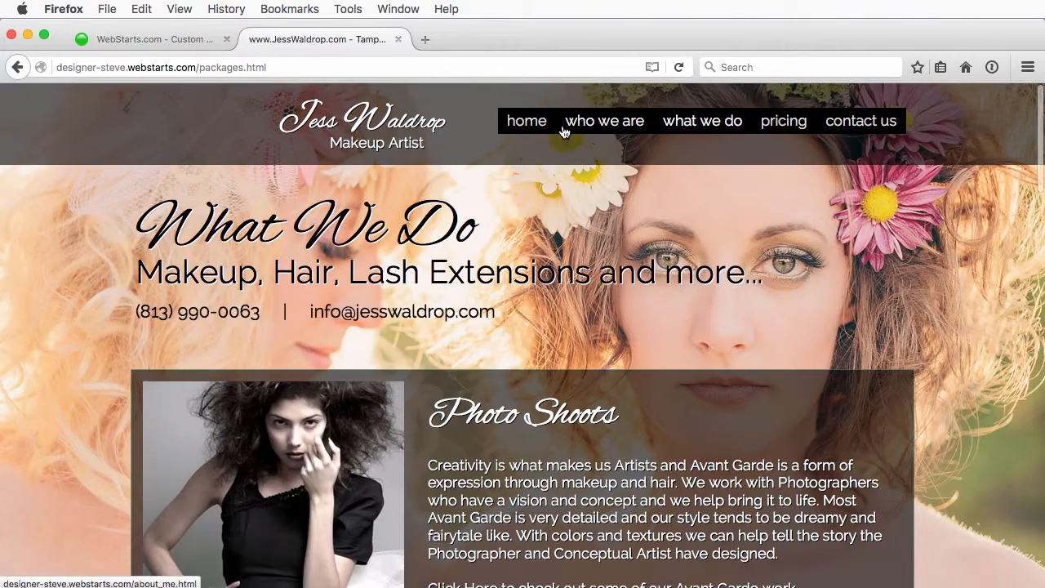
{"action": "left_click", "coordinate": [860, 121]}
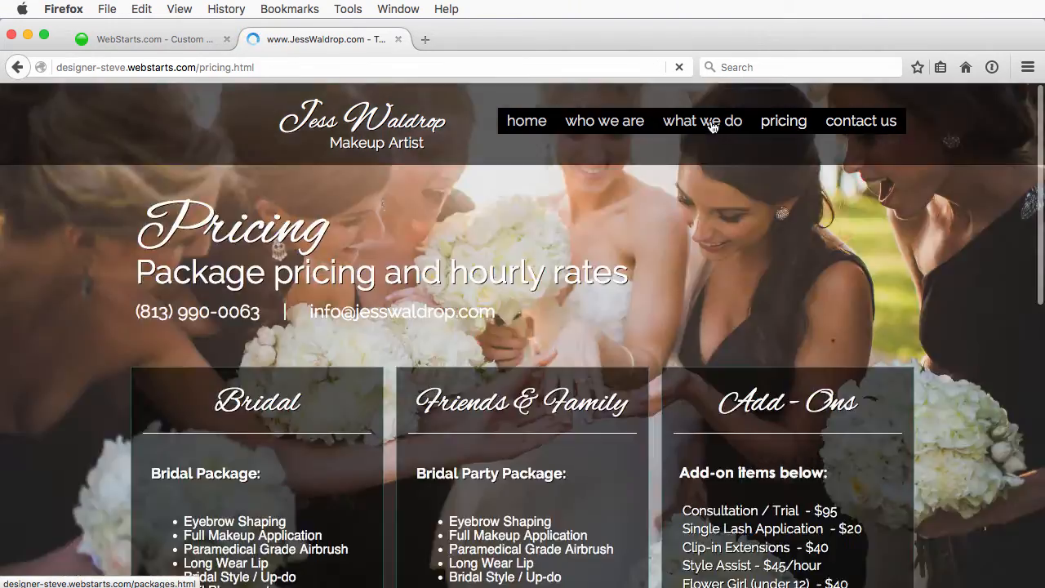
{"action": "left_click", "coordinate": [702, 121]}
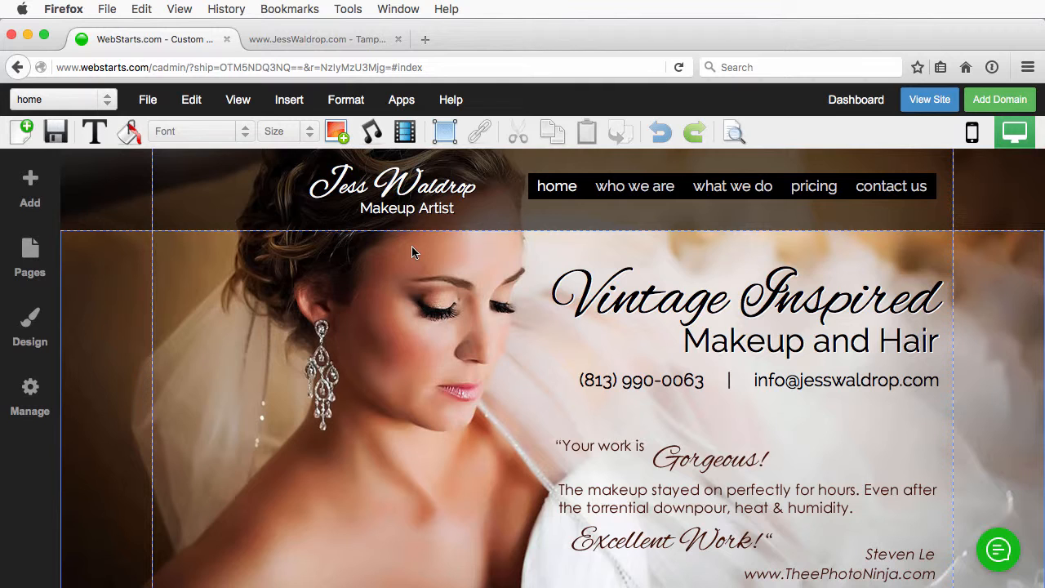
Stretch the menu across the header and show the Pages list including bridal, boudoir and avantgarde.
{"action": "left_click", "coordinate": [393, 186]}
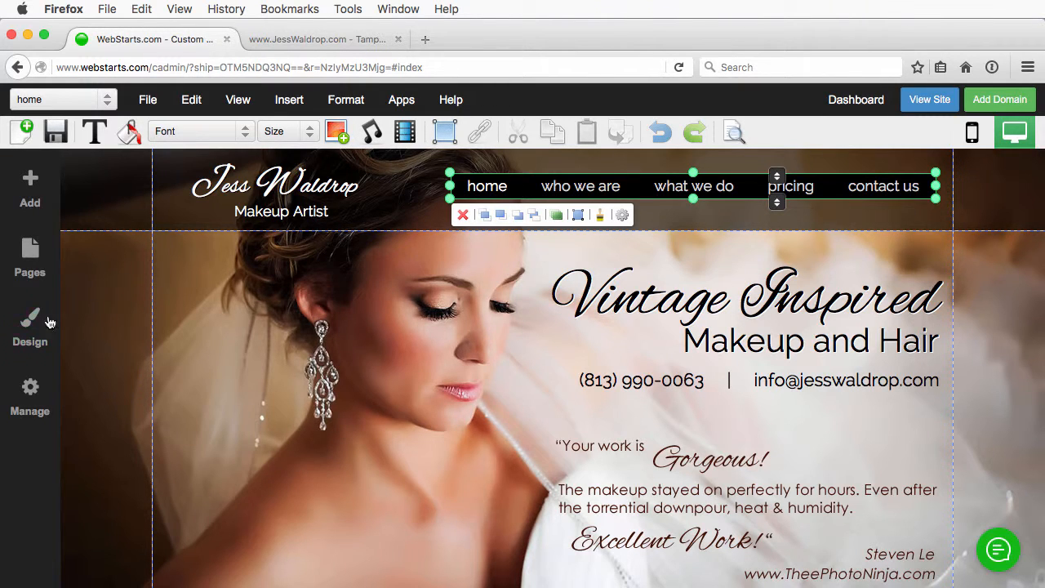
{"action": "left_click", "coordinate": [29, 258]}
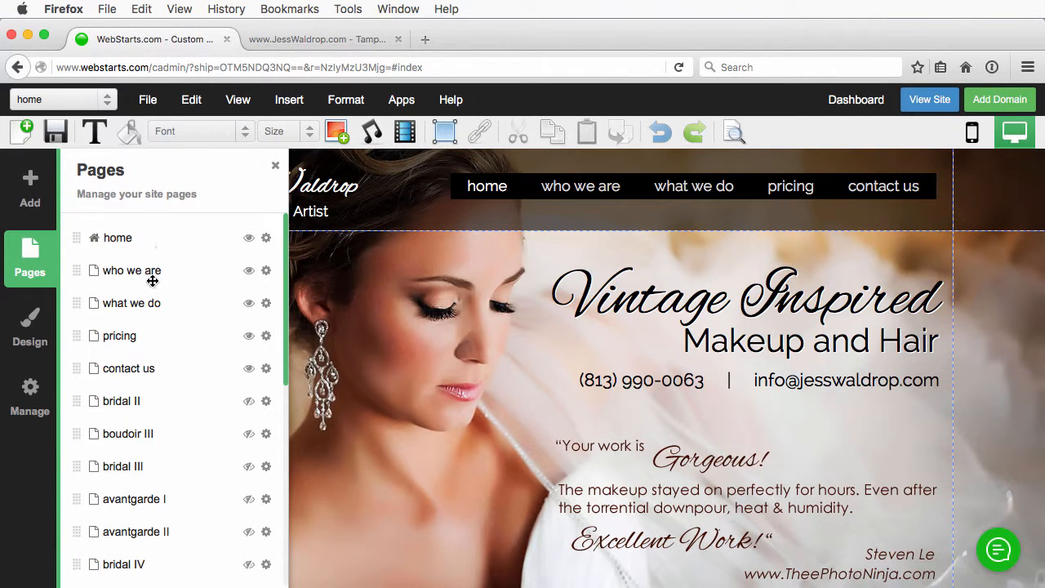
{"action": "mouse_move", "coordinate": [163, 367]}
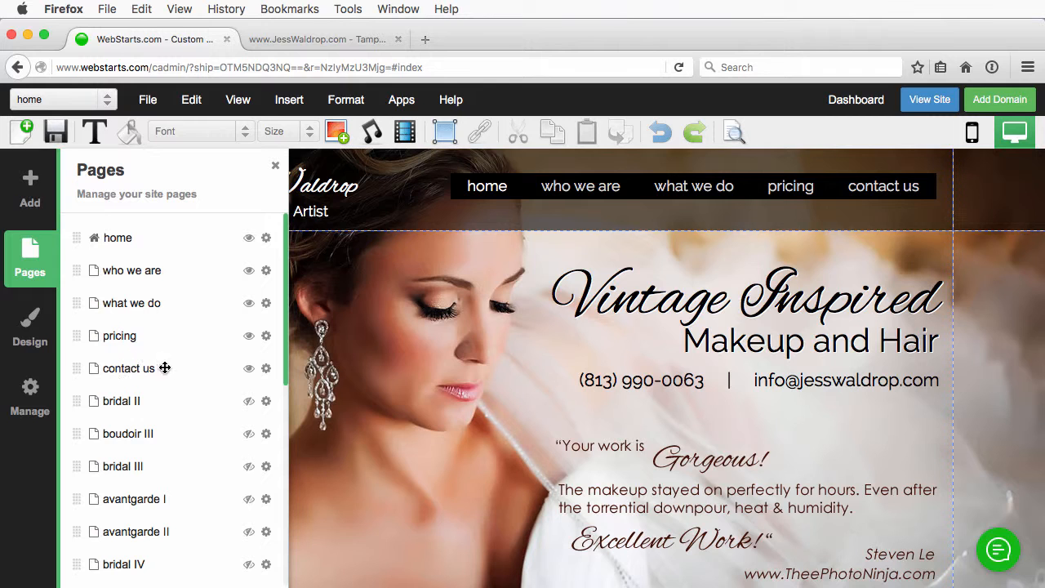
{"action": "mouse_move", "coordinate": [257, 428]}
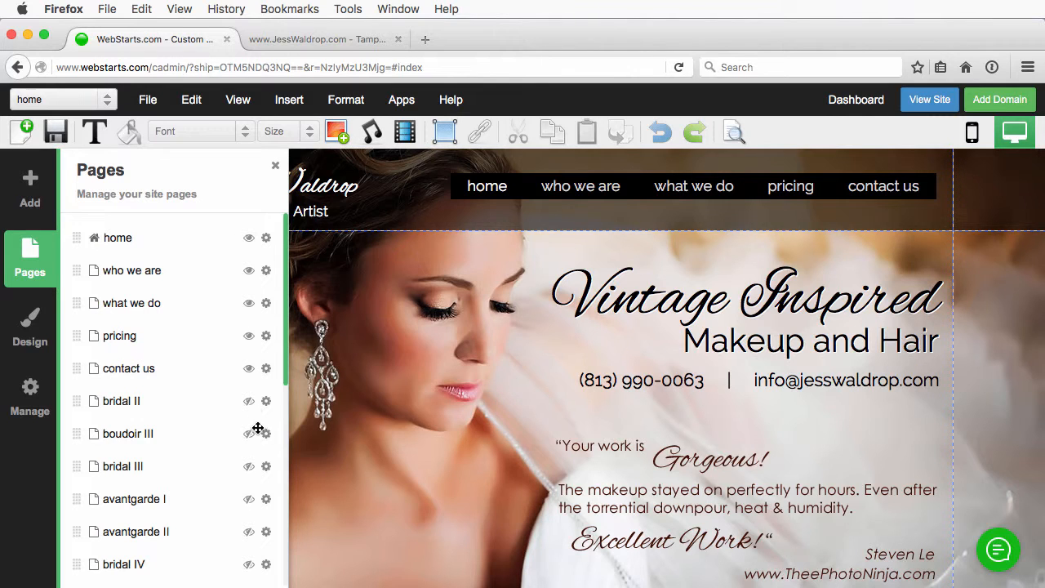
{"action": "scroll", "scroll_direction": "down", "scroll_amount": 3}
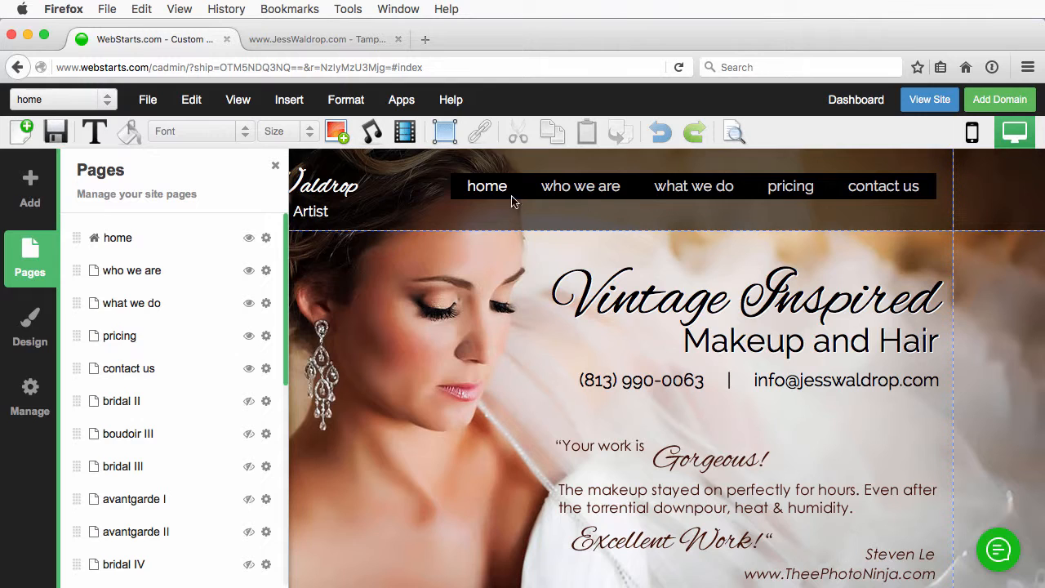
{"action": "mouse_move", "coordinate": [585, 166]}
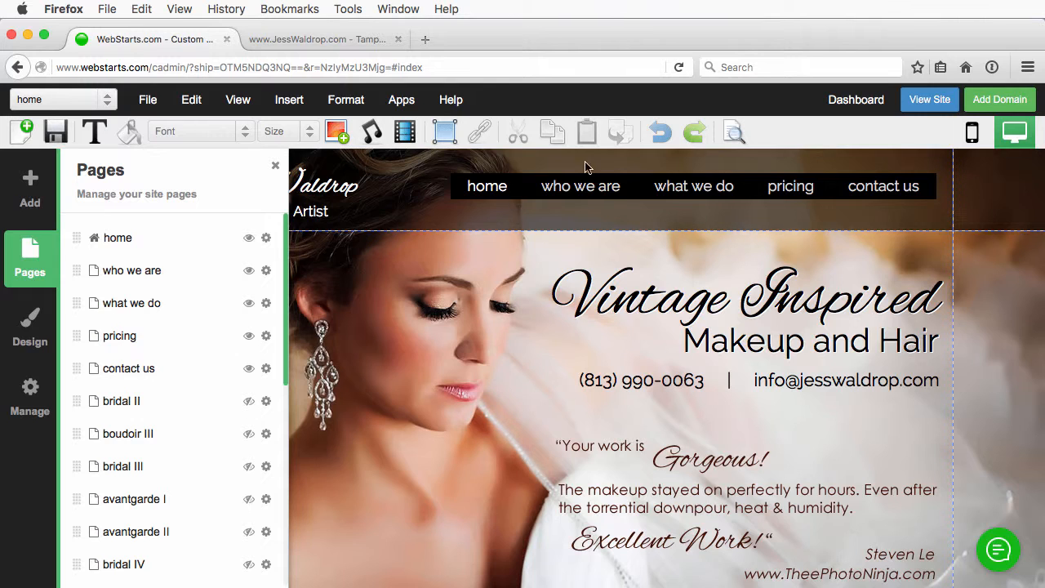
{"action": "scroll", "scroll_direction": "down", "scroll_amount": 3}
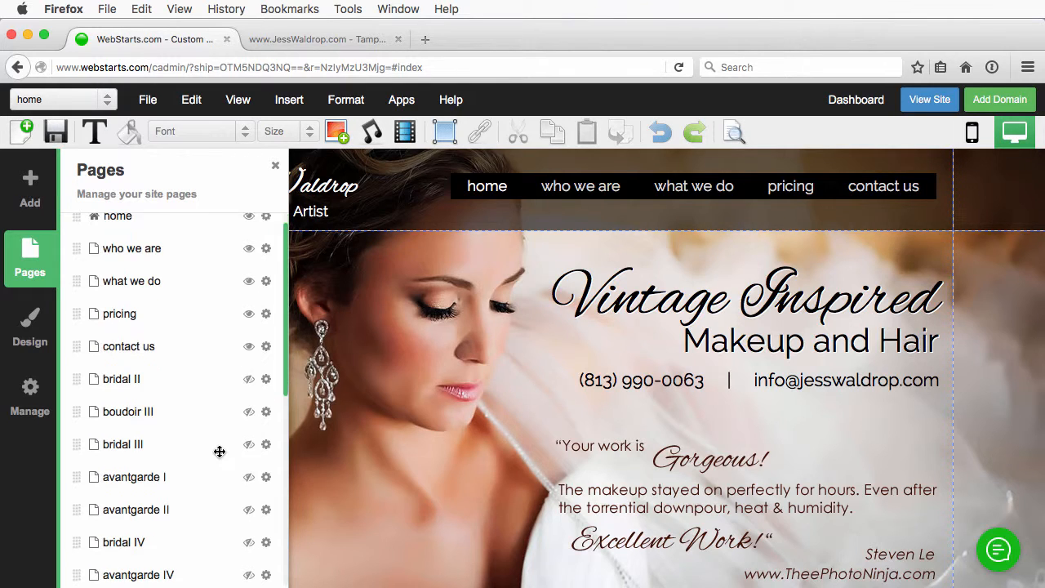
{"action": "mouse_move", "coordinate": [222, 382]}
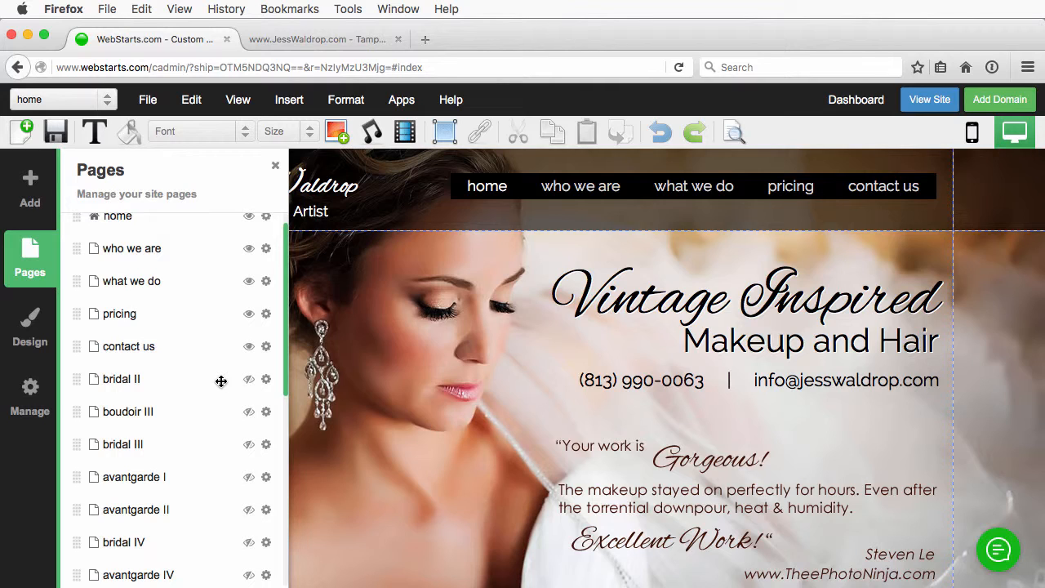
{"action": "mouse_move", "coordinate": [219, 391]}
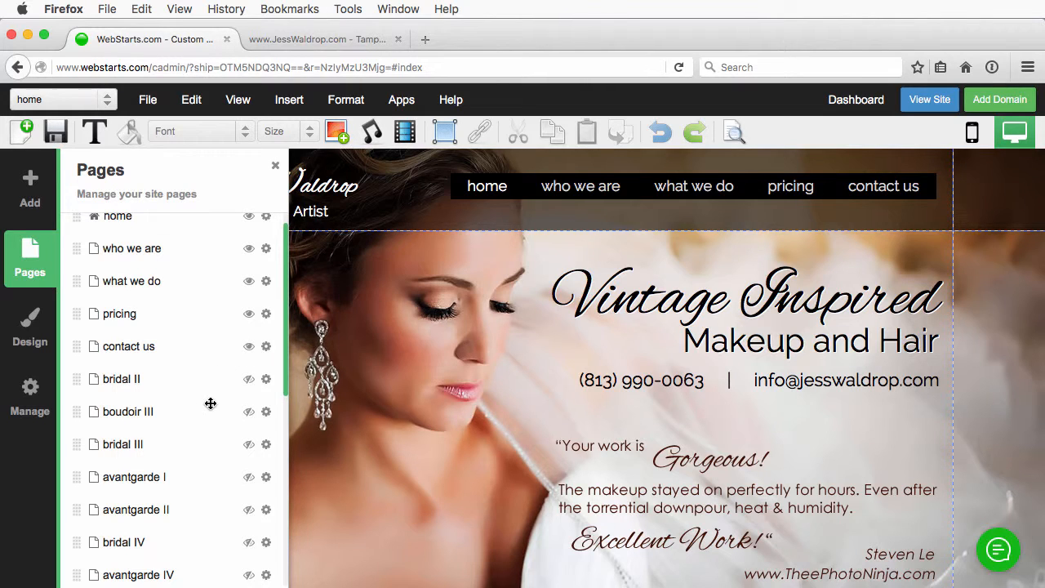
Toggle the bridal pages visible so they appear in the header menu after contact us.
{"action": "scroll", "scroll_direction": "down", "scroll_amount": 3}
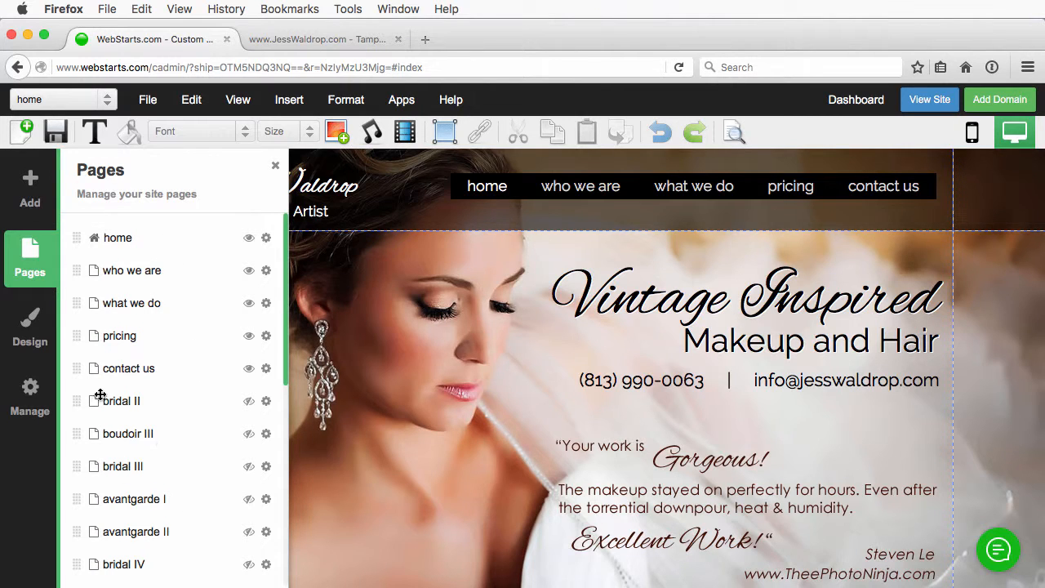
{"action": "scroll", "scroll_direction": "down", "scroll_amount": 3}
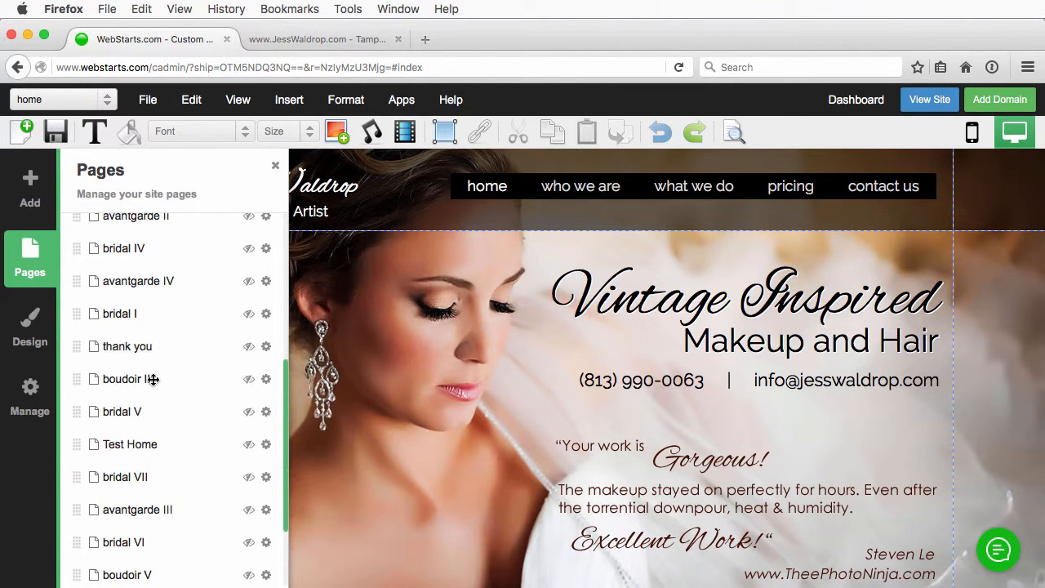
{"action": "scroll", "scroll_direction": "down", "scroll_amount": 3}
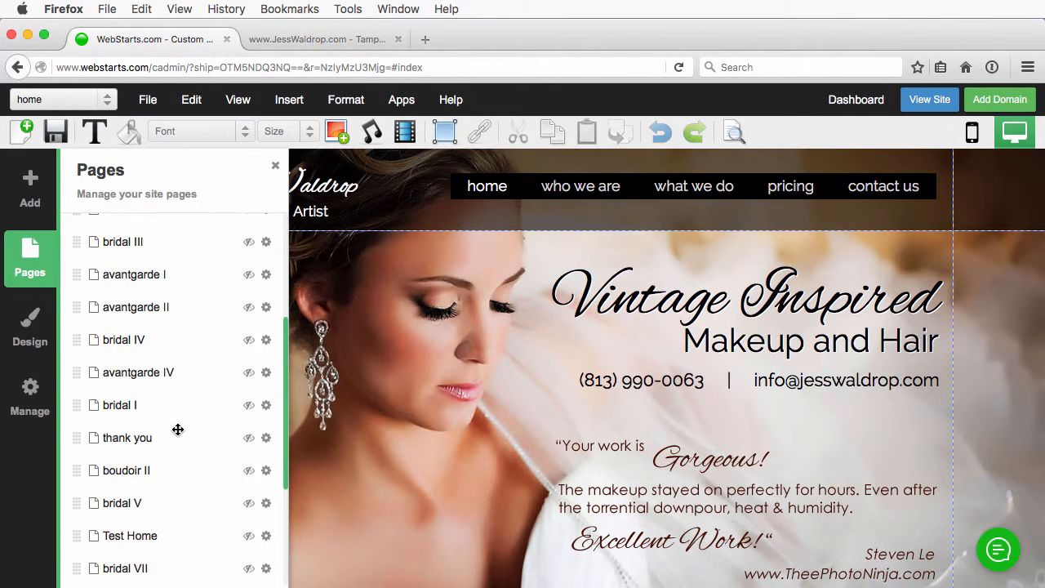
{"action": "left_click", "coordinate": [249, 405]}
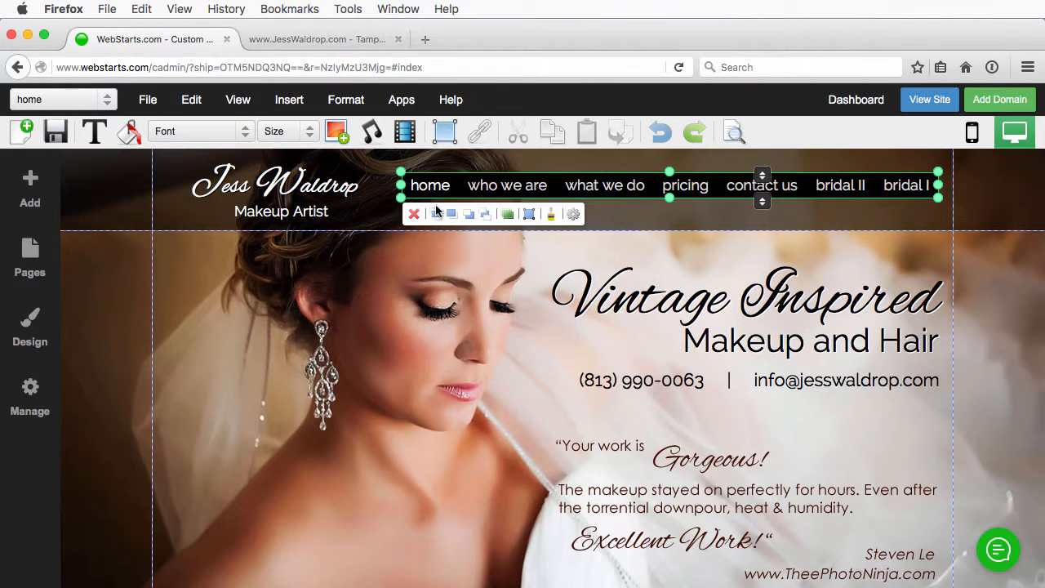
Indent bridal I and bridal II as sub-pages beneath what we do in the Pages list.
{"action": "left_click", "coordinate": [29, 257]}
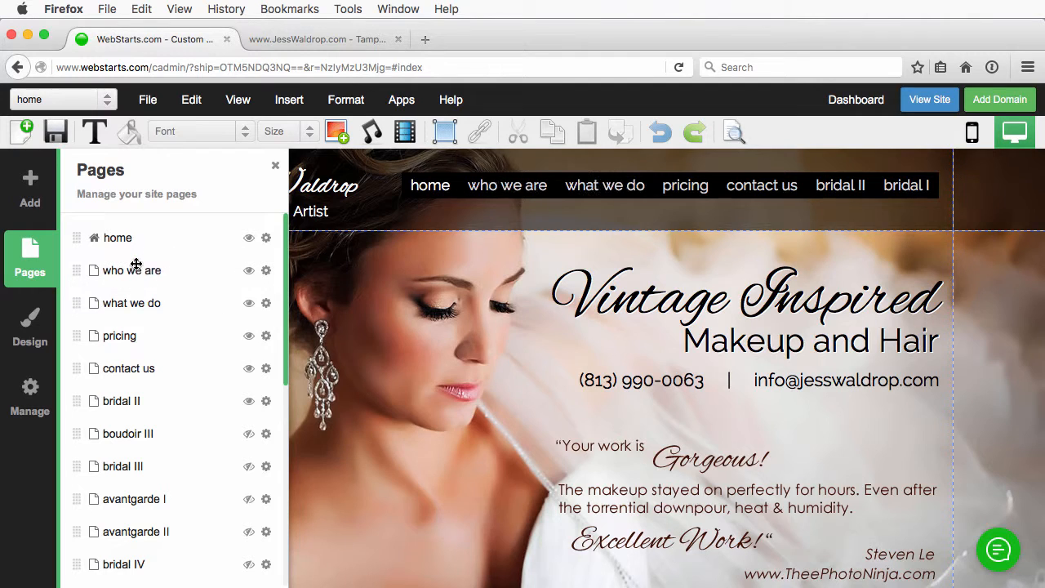
{"action": "mouse_move", "coordinate": [125, 470]}
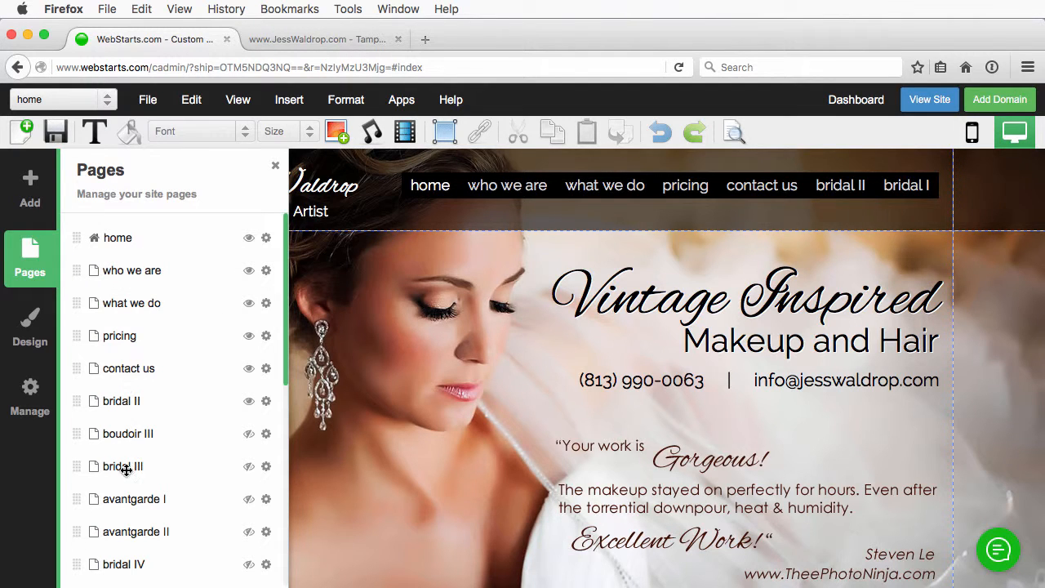
{"action": "scroll", "scroll_direction": "down", "scroll_amount": 3}
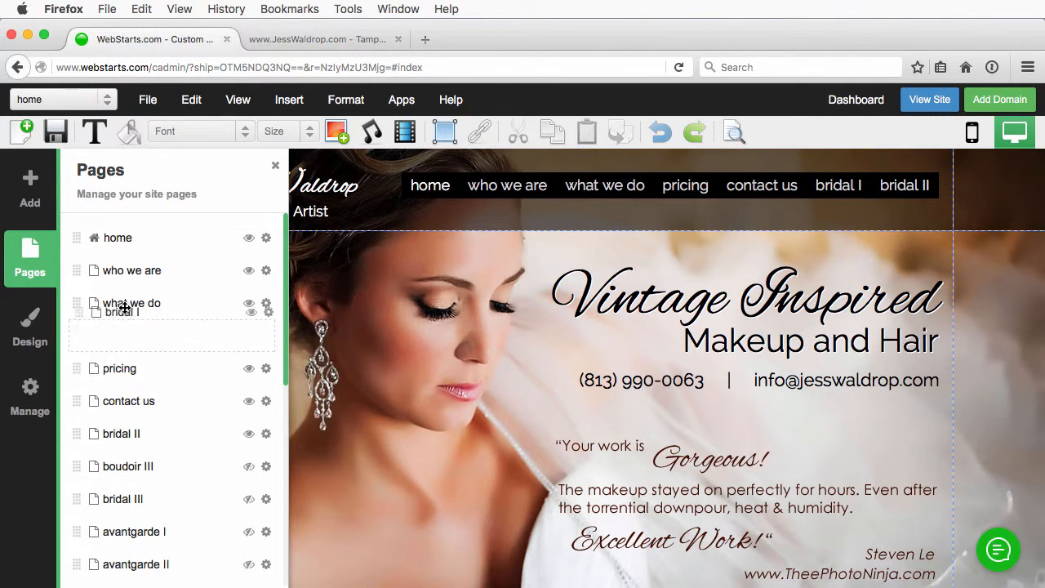
{"action": "left_click_drag", "start_coordinate": [121, 312], "coordinate": [121, 341]}
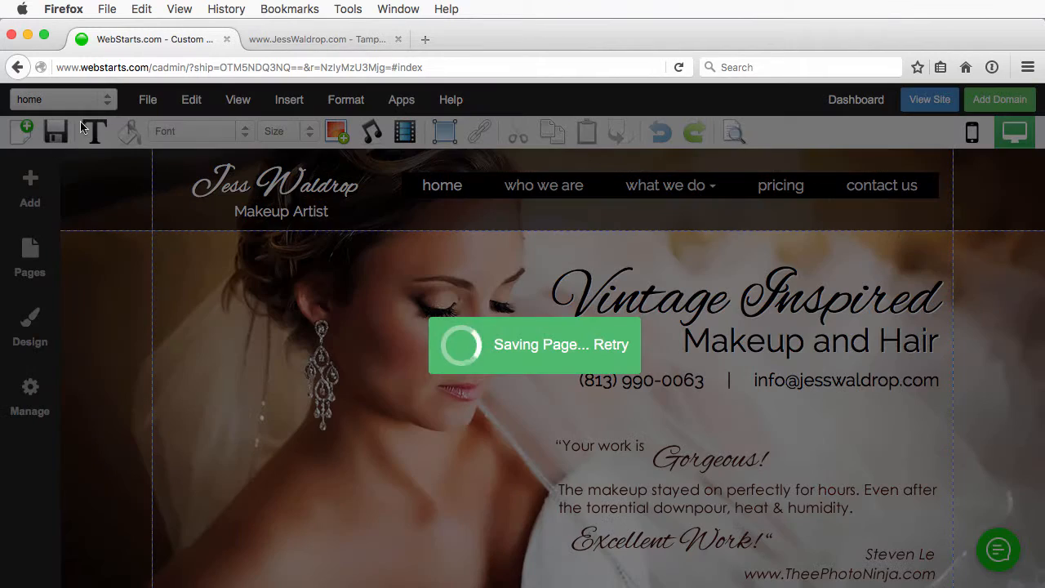
Refresh the live site to see what we do drop down to bridal I and bridal II.
{"action": "left_click", "coordinate": [318, 40]}
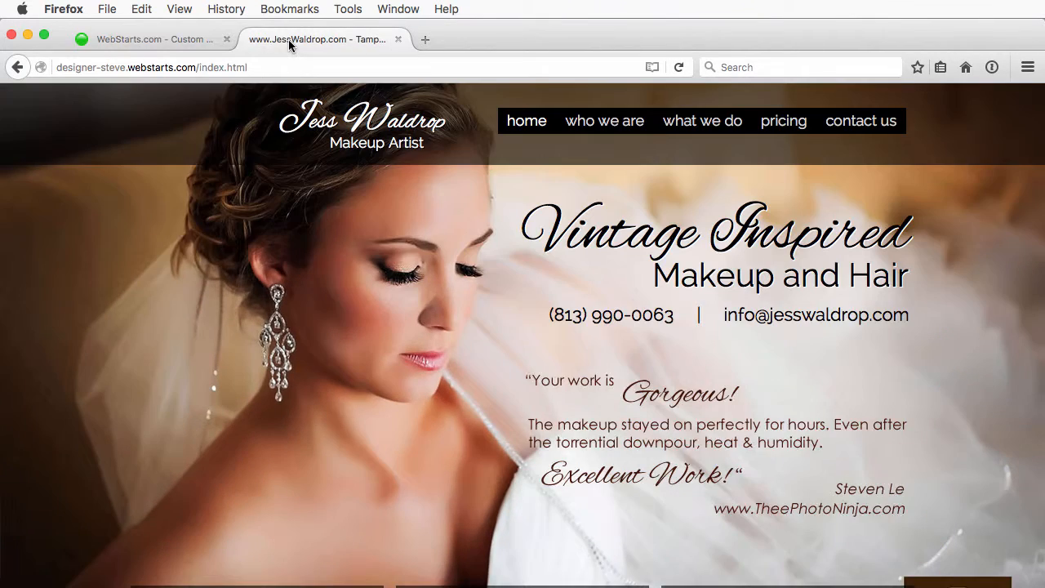
{"action": "left_click", "coordinate": [679, 67]}
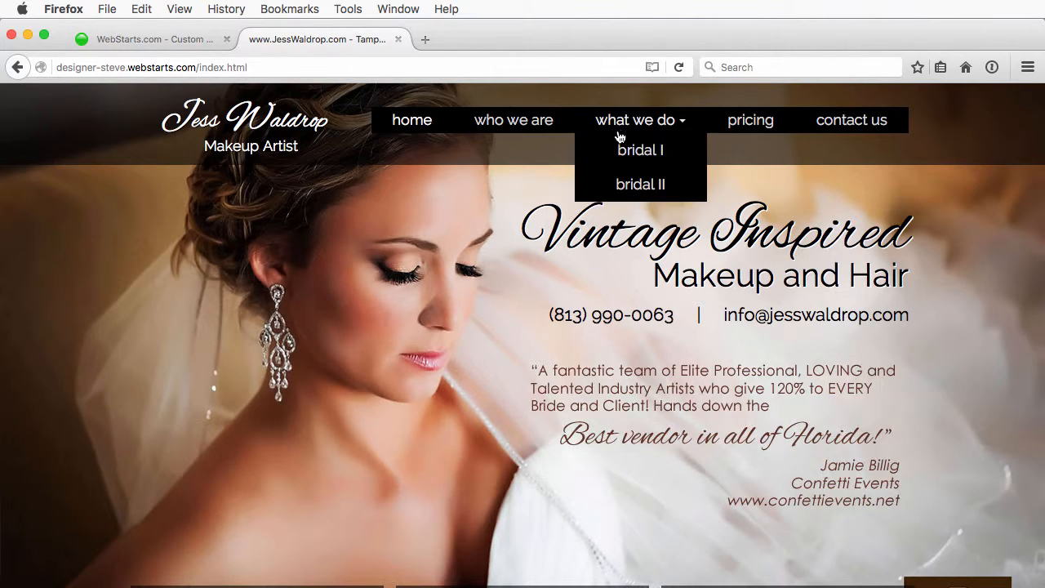
{"action": "mouse_move", "coordinate": [640, 150]}
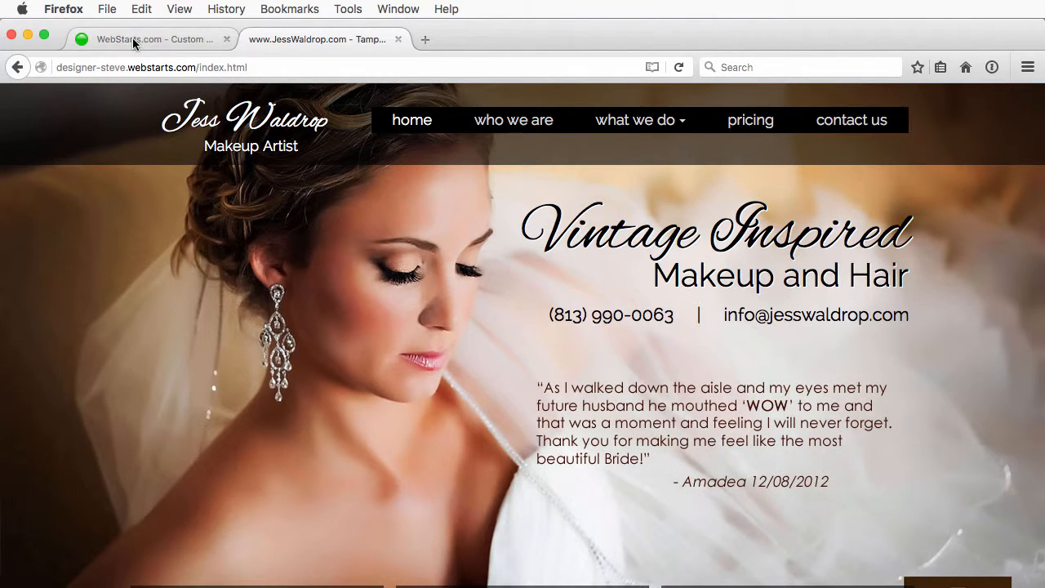
Switch back to the WebStarts editor with what we do showing a dropdown marker.
{"action": "left_click", "coordinate": [150, 39]}
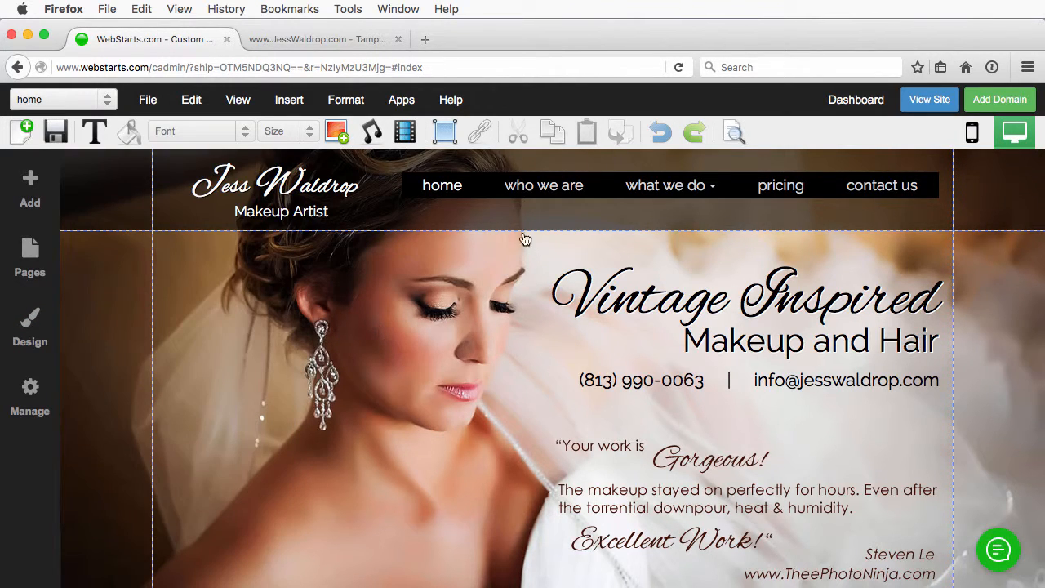
{"action": "mouse_move", "coordinate": [56, 131]}
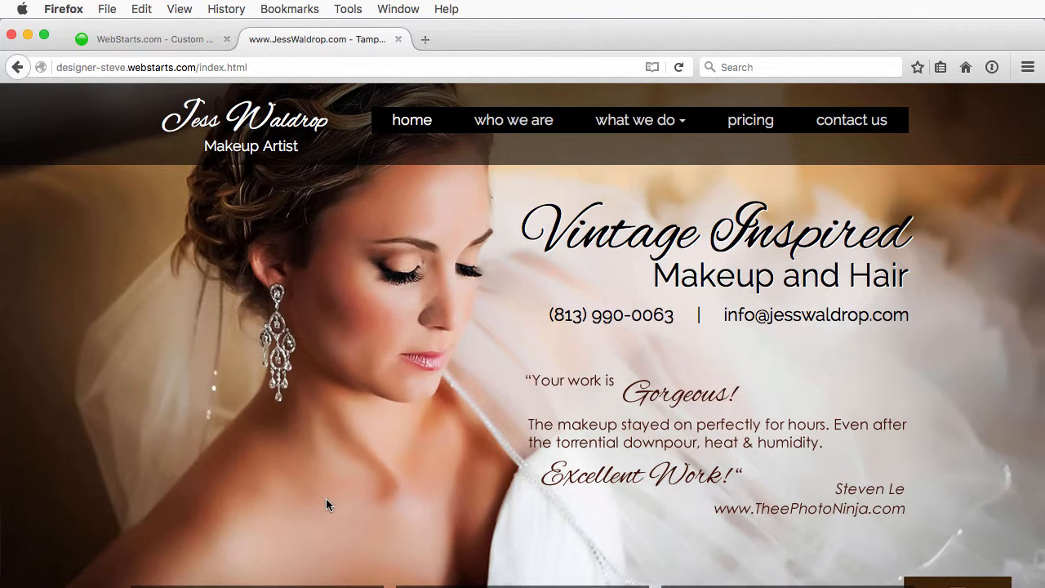
{"action": "mouse_move", "coordinate": [640, 121]}
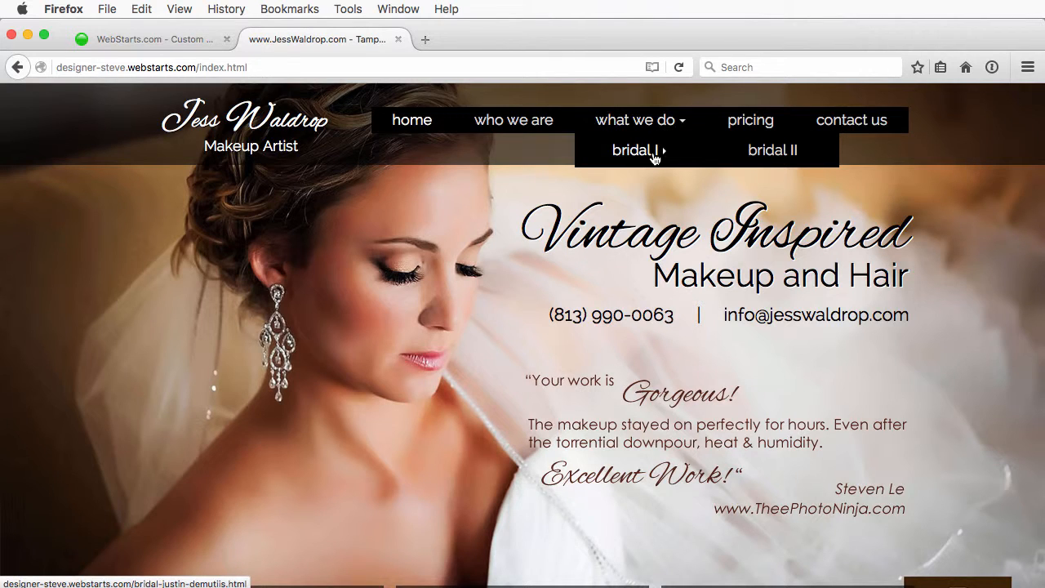
{"action": "mouse_move", "coordinate": [465, 216]}
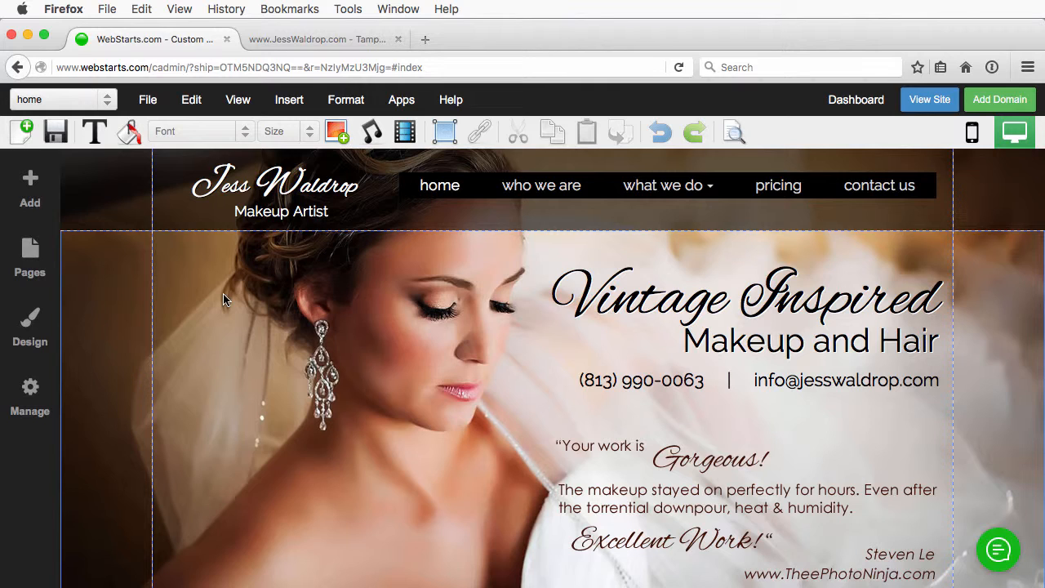
{"action": "mouse_move", "coordinate": [264, 297]}
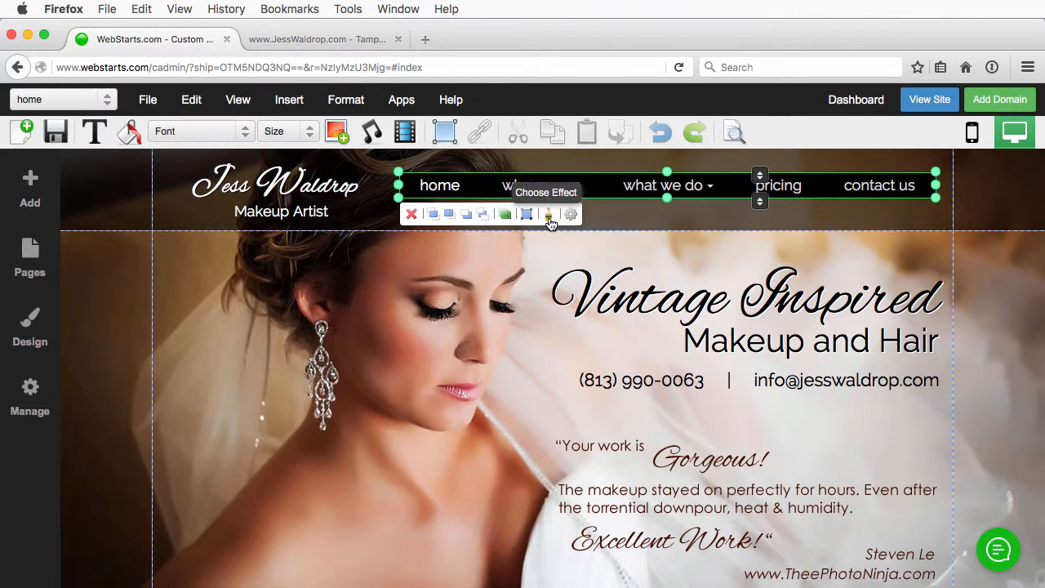
Choose a dark boxed tab style from the header menu's effect presets.
{"action": "left_click", "coordinate": [549, 214]}
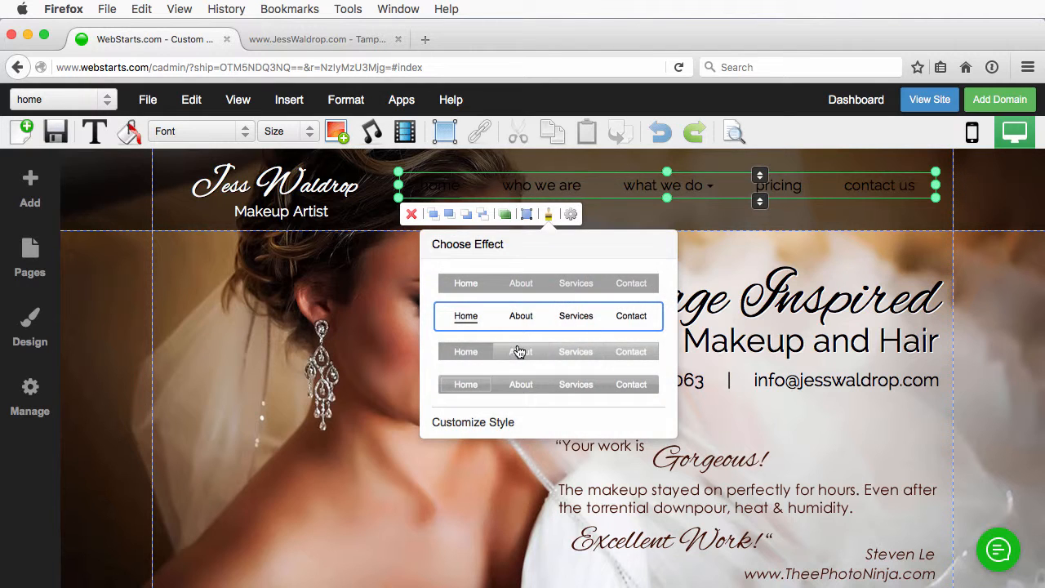
{"action": "left_click", "coordinate": [548, 351]}
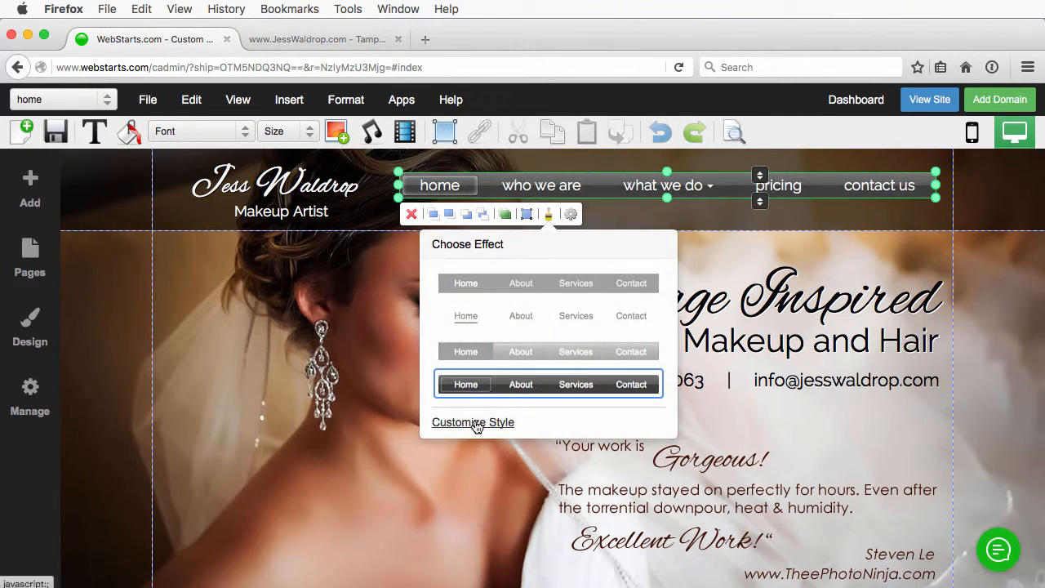
In Custom Style, browse the menu style variants and pick an underline effect.
{"action": "left_click", "coordinate": [473, 421]}
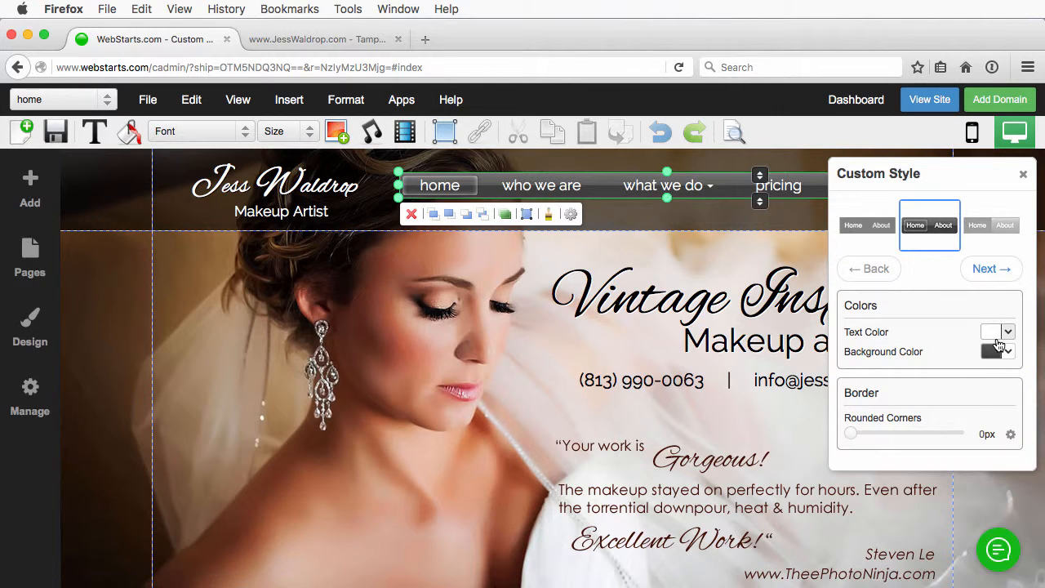
{"action": "left_click", "coordinate": [866, 225]}
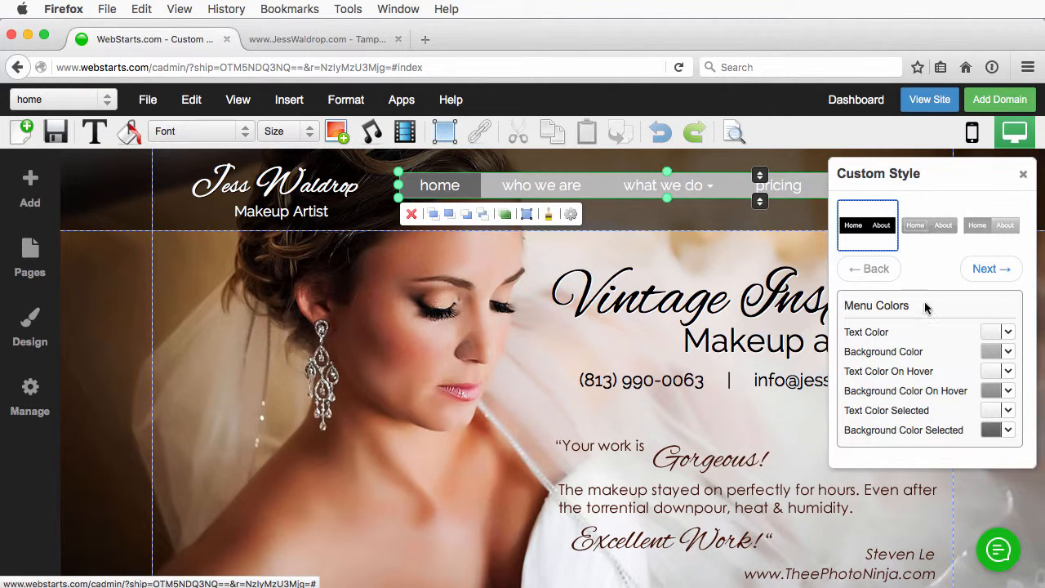
{"action": "mouse_move", "coordinate": [922, 310]}
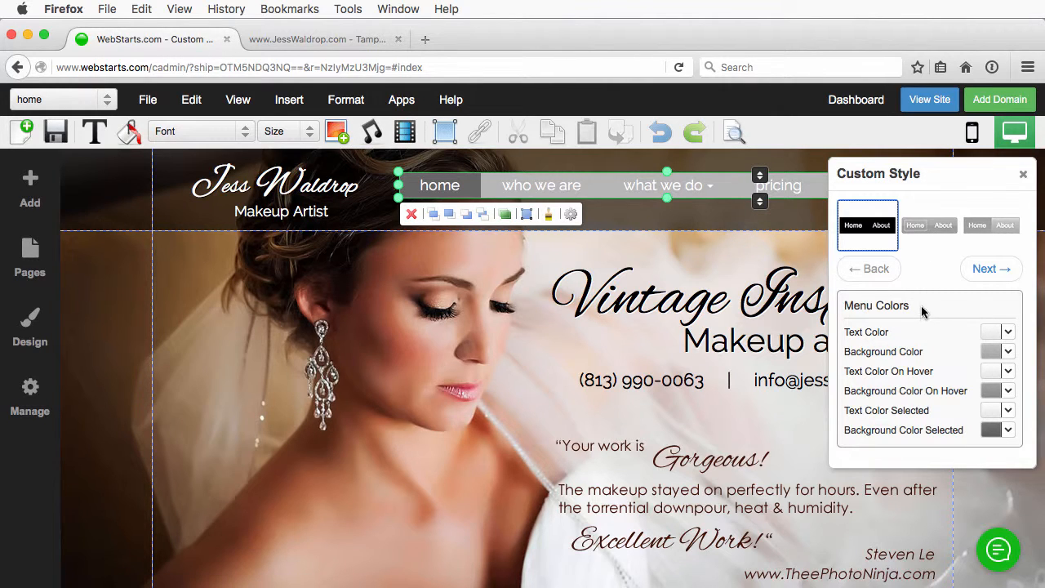
{"action": "left_click", "coordinate": [991, 225]}
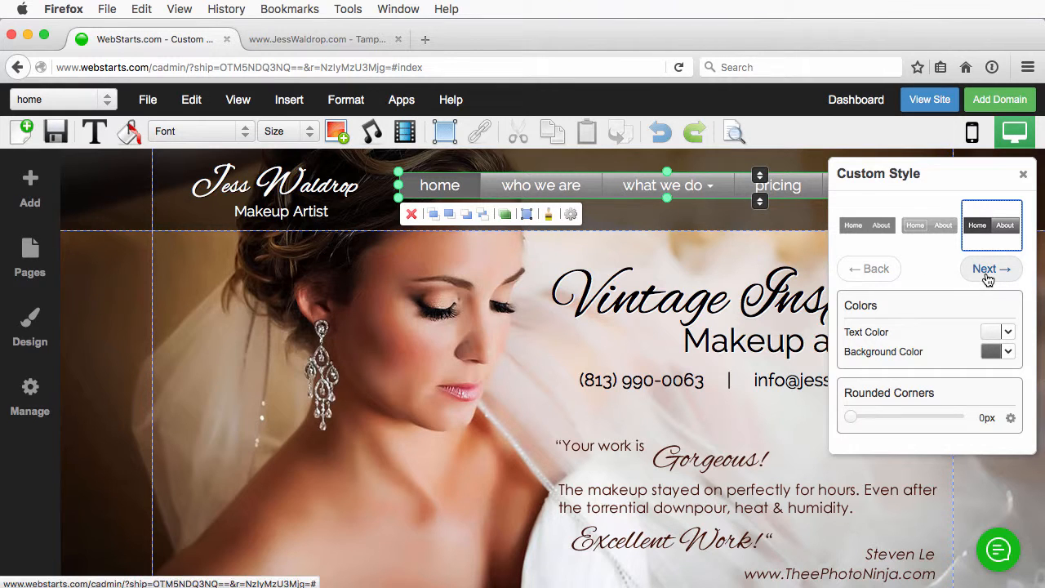
{"action": "left_click", "coordinate": [989, 267]}
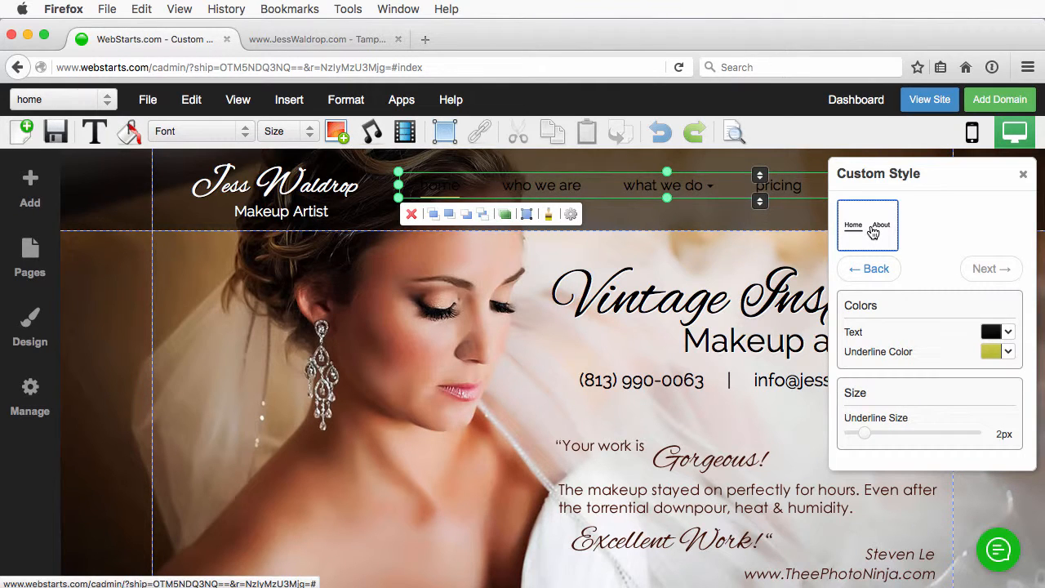
Make the menu text and underline white and set the underline thickness with the slider.
{"action": "left_click", "coordinate": [996, 351]}
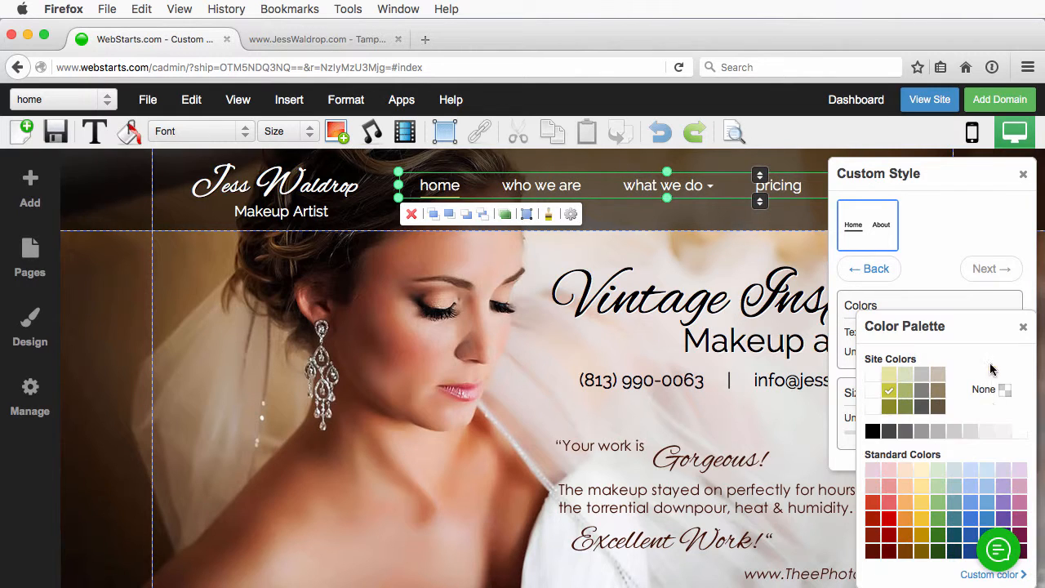
{"action": "left_click", "coordinate": [1021, 326]}
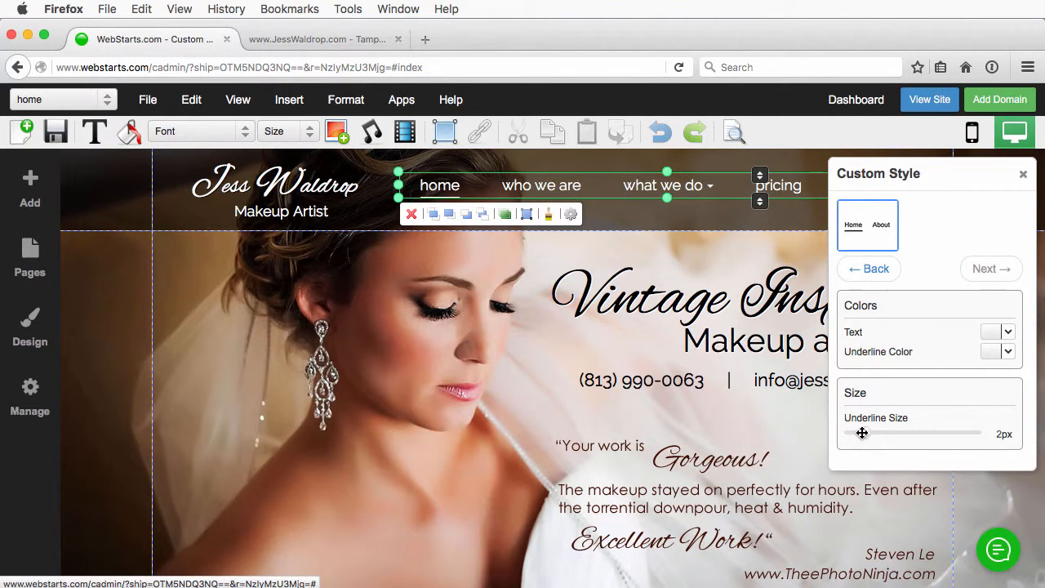
{"action": "left_click_drag", "start_coordinate": [862, 433], "coordinate": [923, 432]}
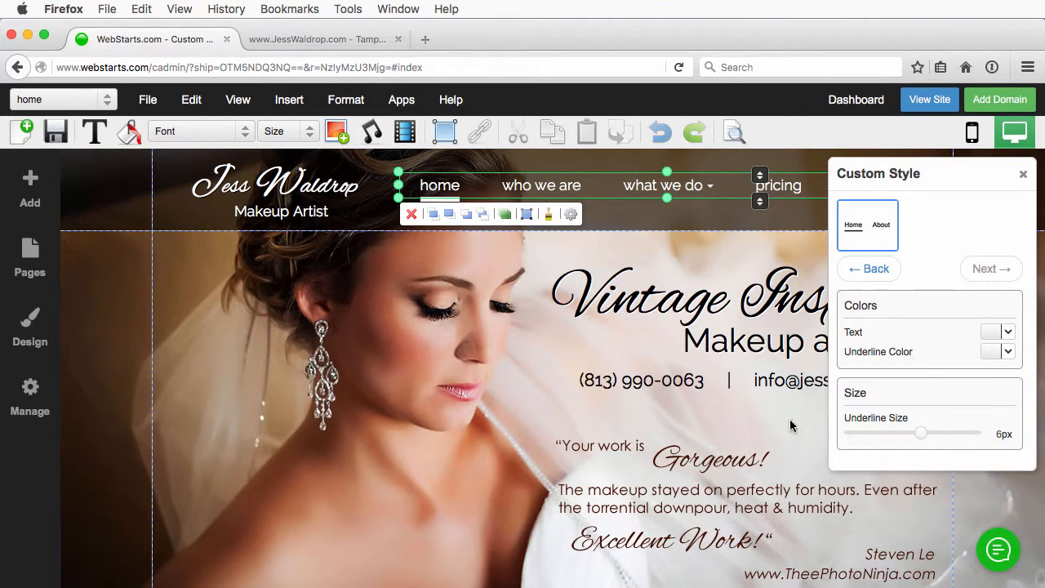
{"action": "left_click_drag", "start_coordinate": [921, 432], "coordinate": [862, 433]}
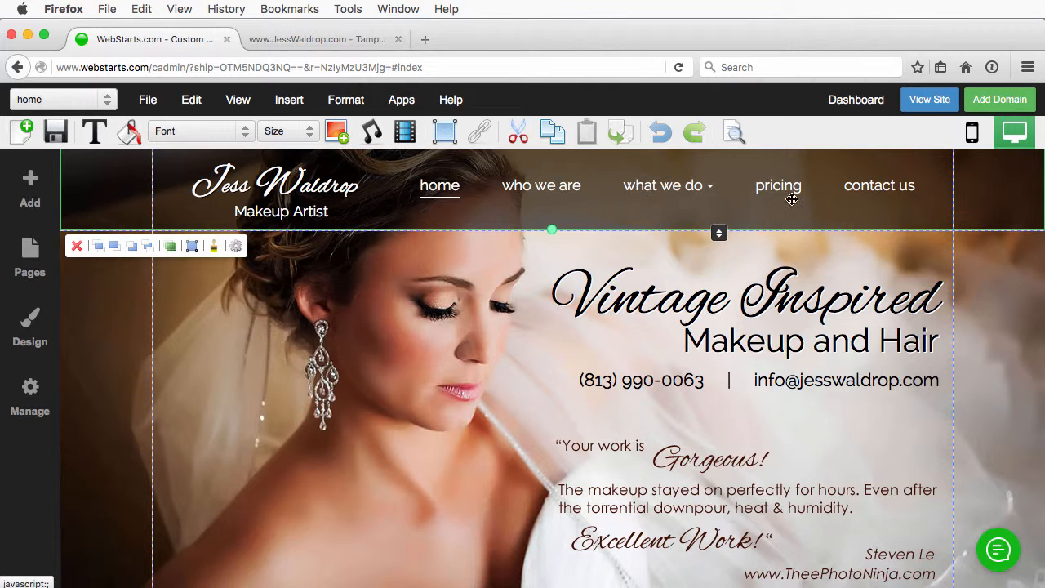
{"action": "mouse_move", "coordinate": [56, 131]}
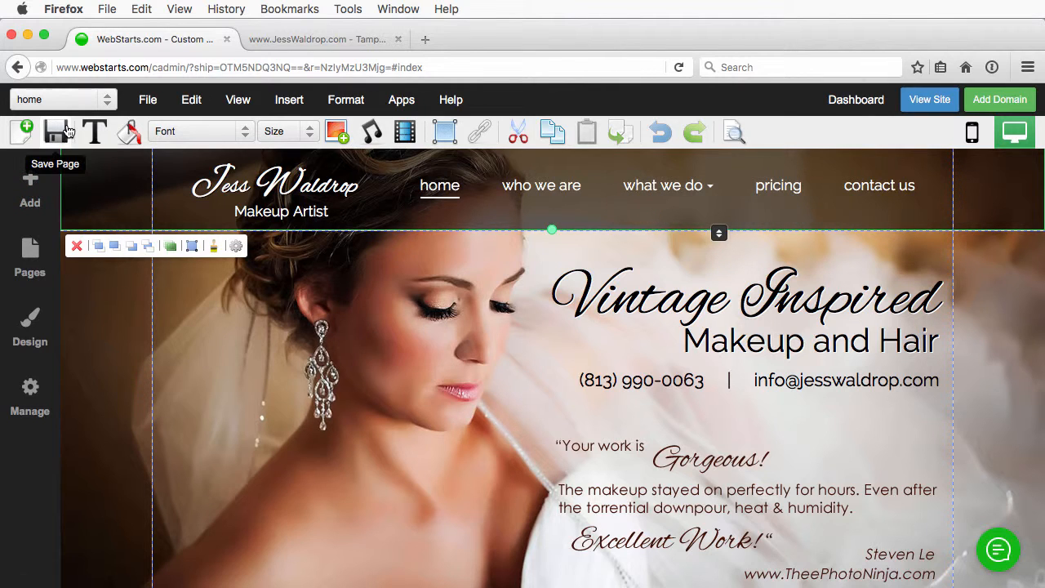
Save the page, preview the menu on the live site and return to the editor.
{"action": "left_click", "coordinate": [318, 39]}
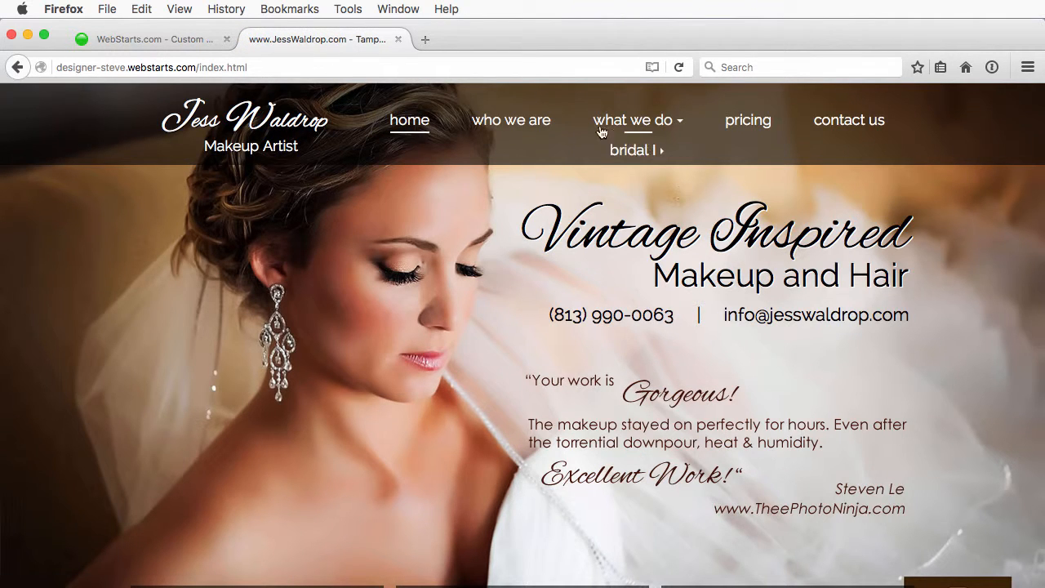
{"action": "left_click", "coordinate": [150, 39]}
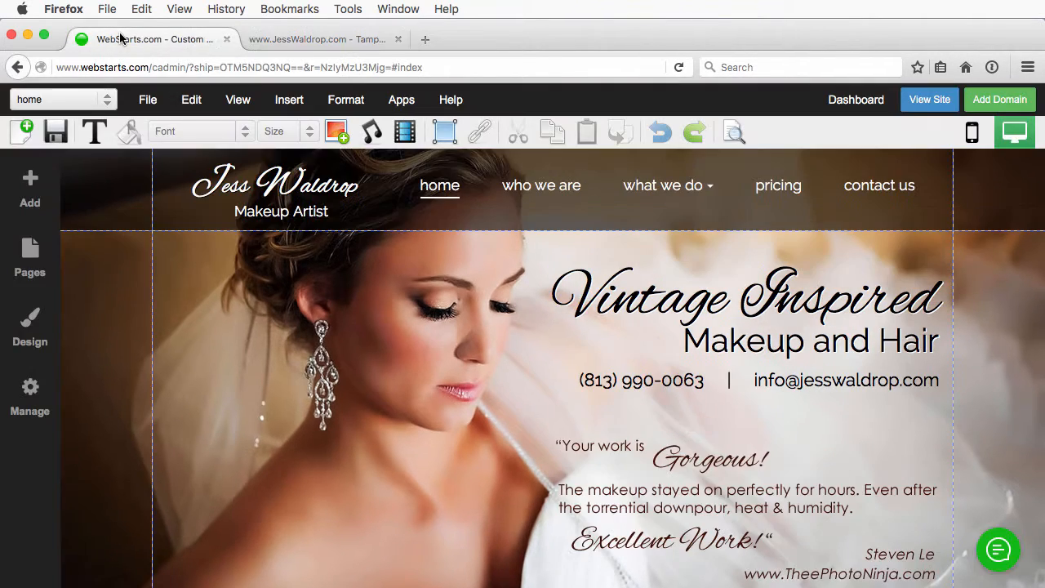
{"action": "left_click", "coordinate": [666, 186]}
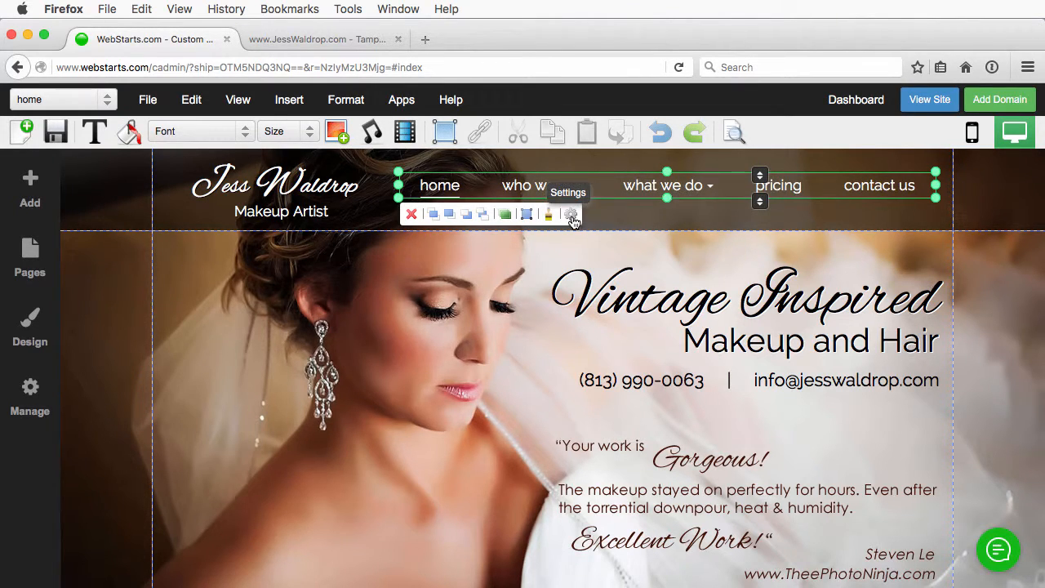
{"action": "left_click", "coordinate": [571, 214]}
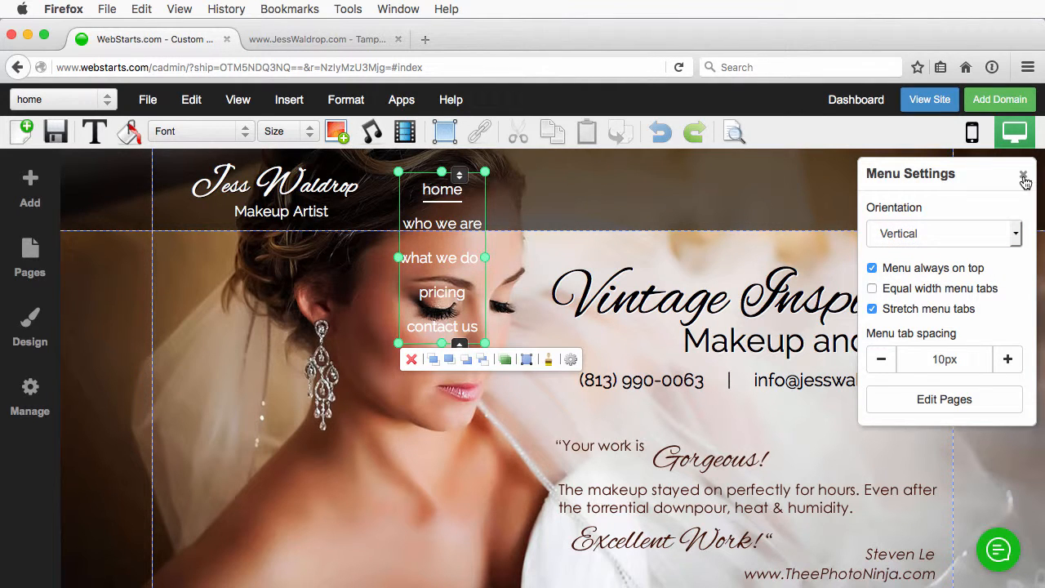
{"action": "left_click", "coordinate": [1022, 177]}
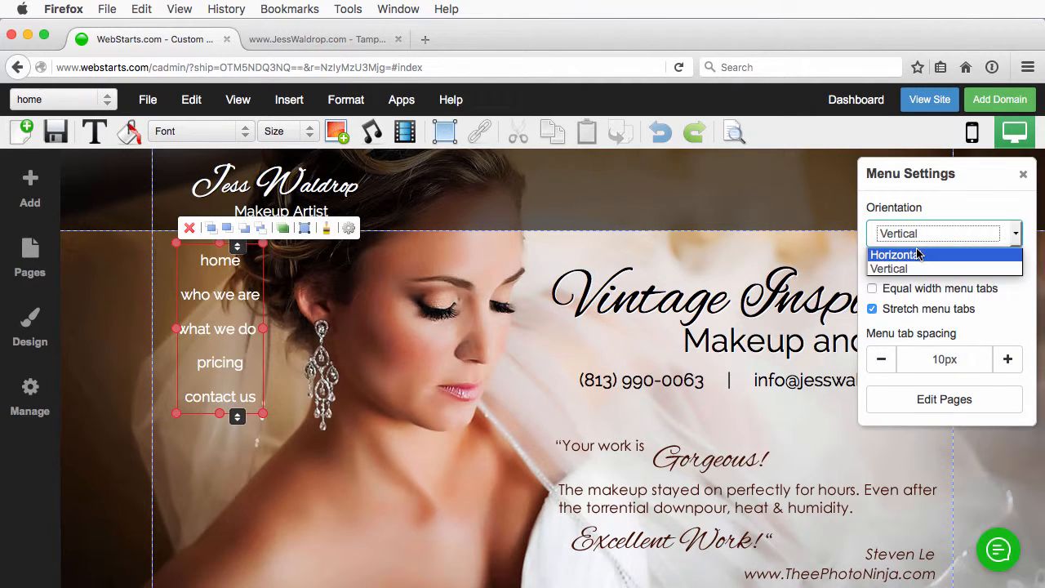
{"action": "left_click", "coordinate": [891, 254]}
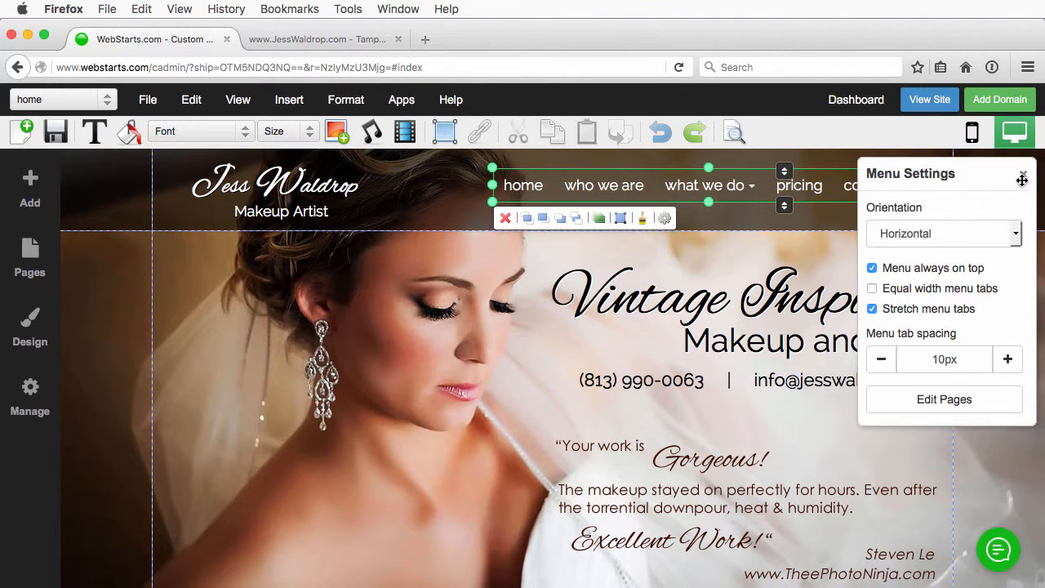
{"action": "left_click", "coordinate": [1022, 178]}
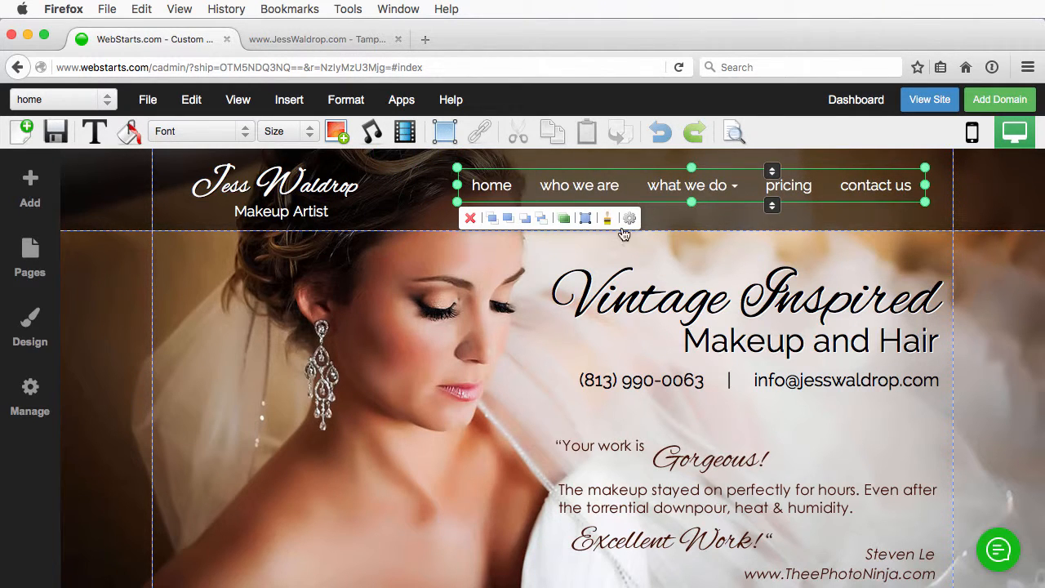
In Menu Settings, try the Stretch toggle, wider tab spacing and Equal width tabs.
{"action": "left_click", "coordinate": [630, 218]}
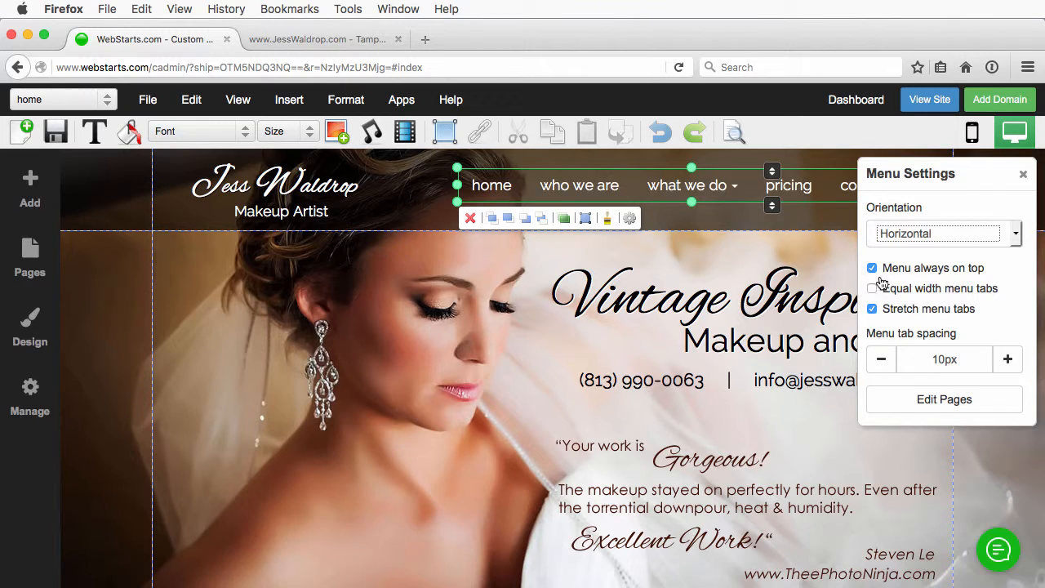
{"action": "left_click", "coordinate": [872, 308]}
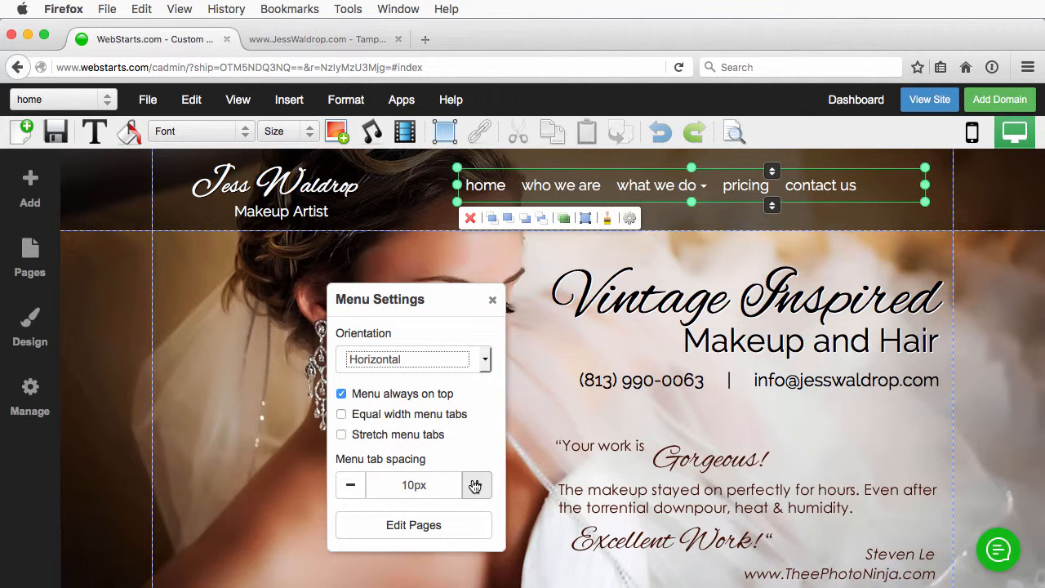
{"action": "left_click", "coordinate": [476, 485]}
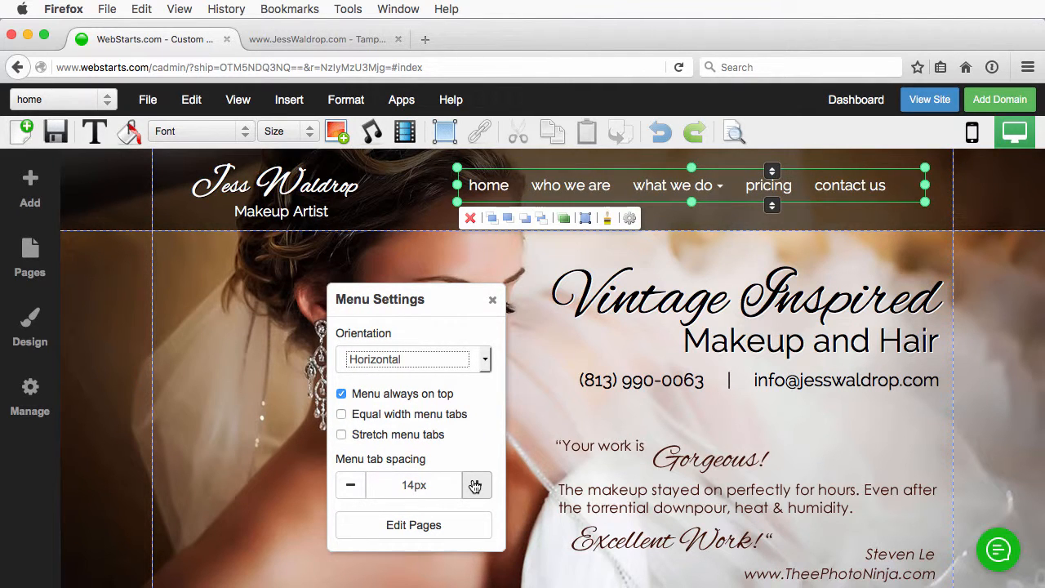
{"action": "left_click", "coordinate": [476, 485]}
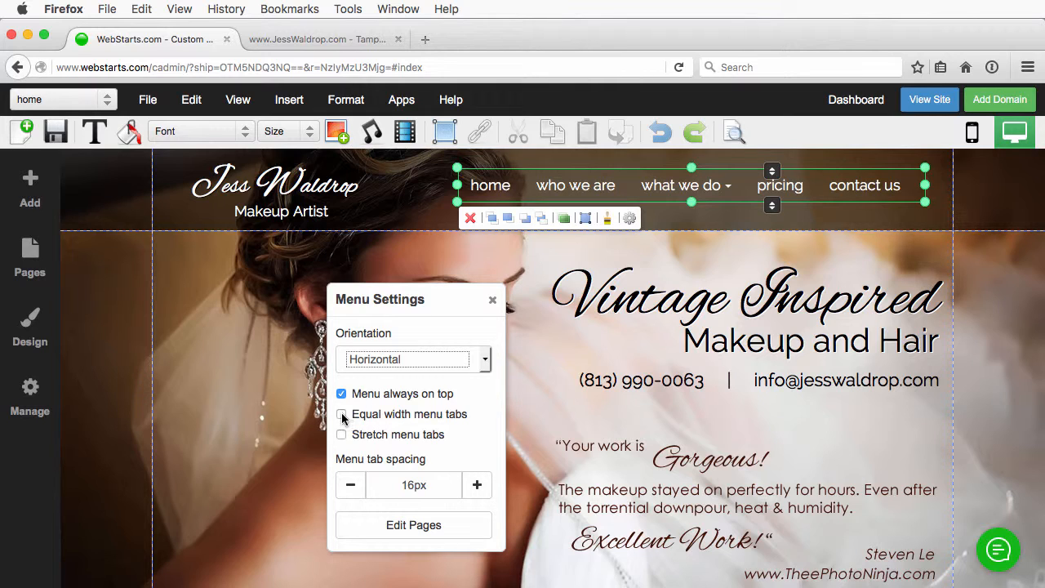
{"action": "left_click", "coordinate": [341, 414]}
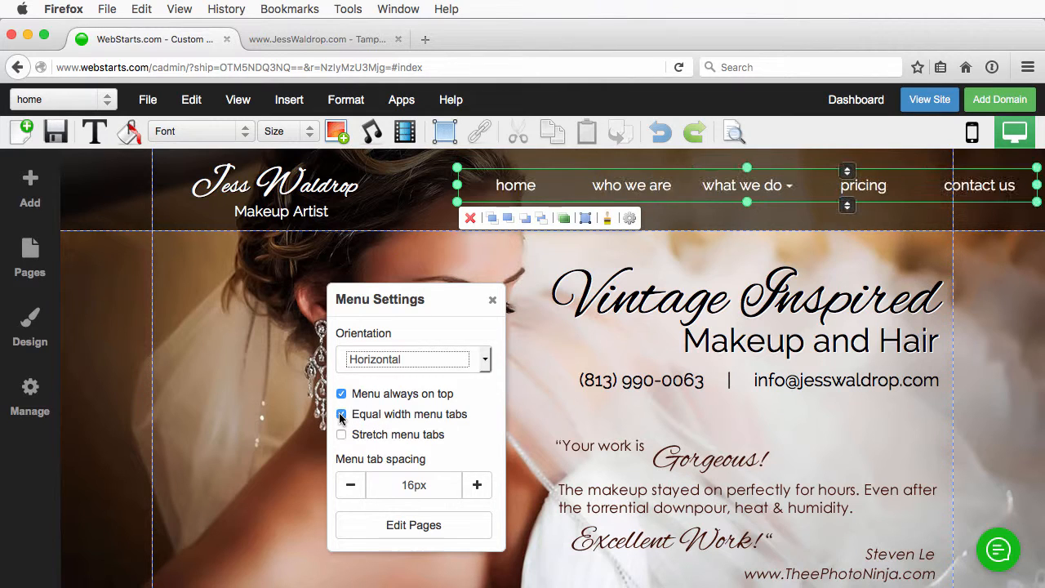
{"action": "left_click", "coordinate": [341, 414]}
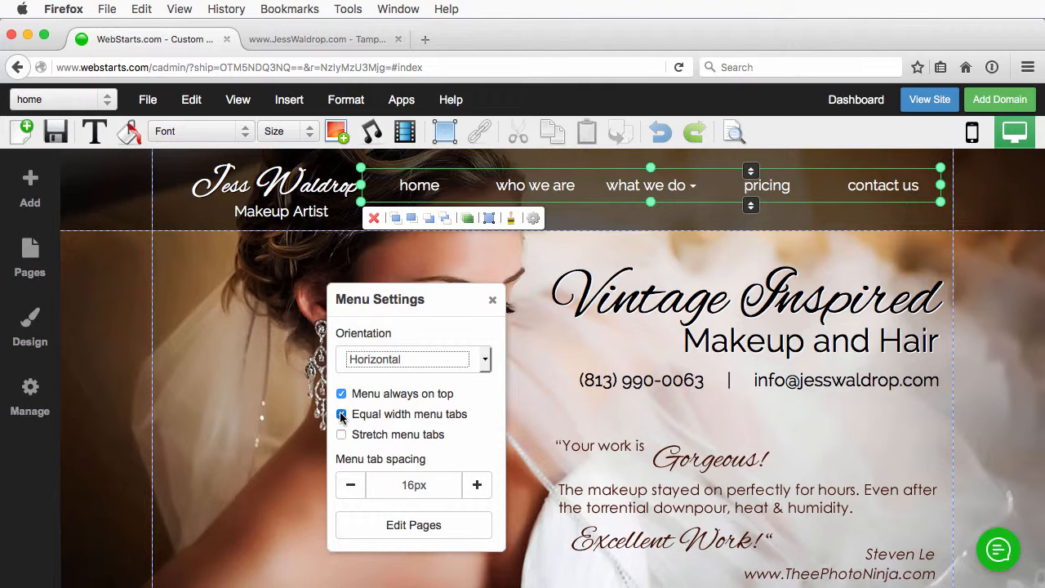
Turn Equal width off, keep Stretch menu tabs on, tighten tab spacing and close settings.
{"action": "left_click", "coordinate": [341, 435]}
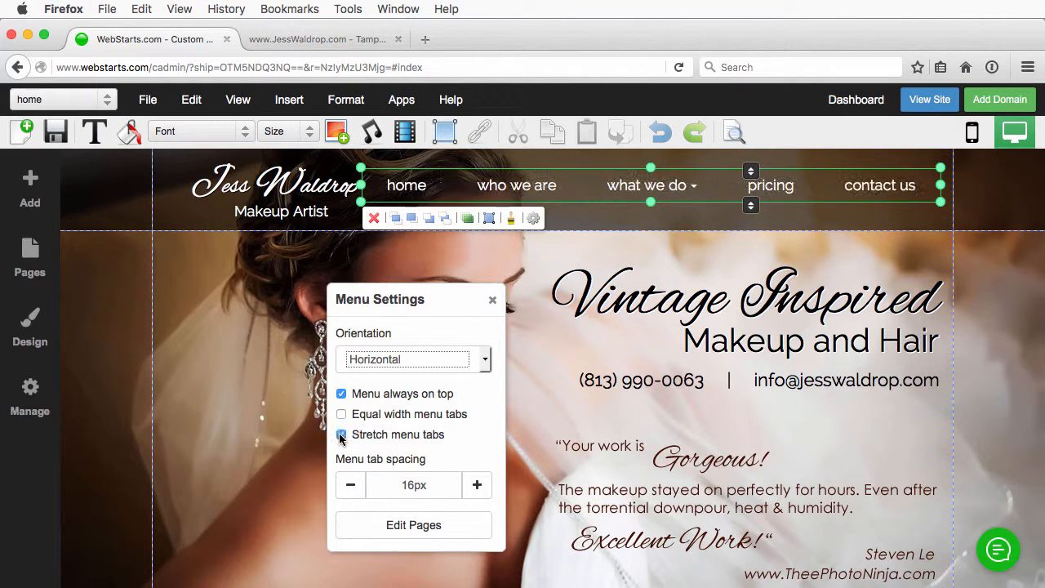
{"action": "left_click", "coordinate": [349, 483]}
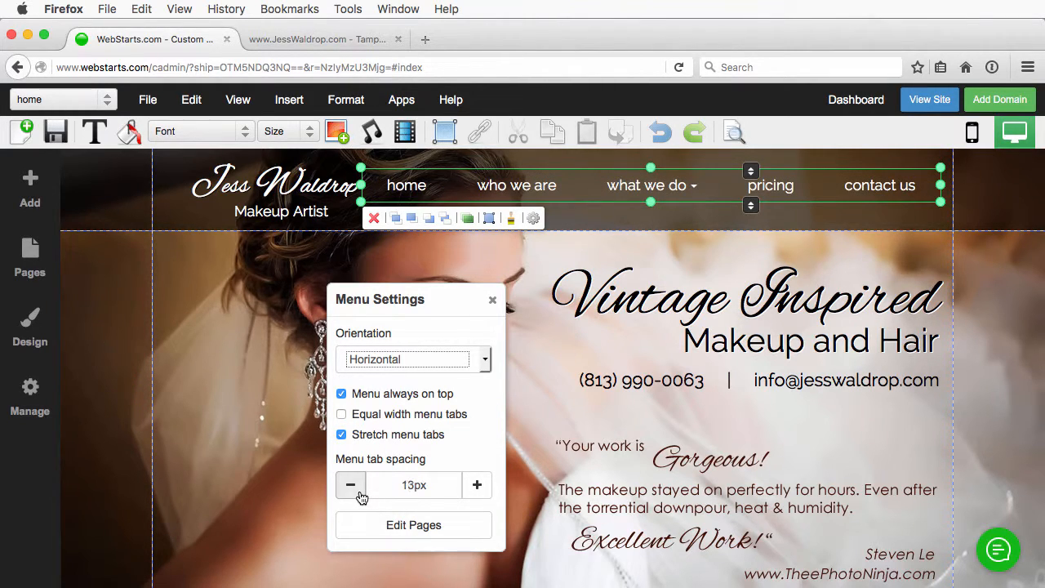
{"action": "left_click", "coordinate": [349, 483]}
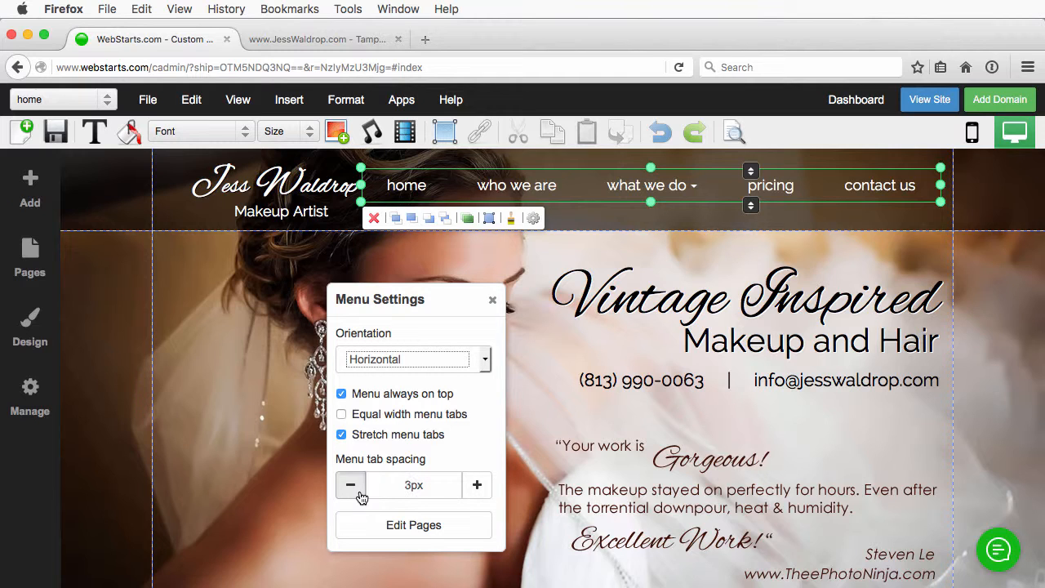
{"action": "left_click", "coordinate": [493, 300]}
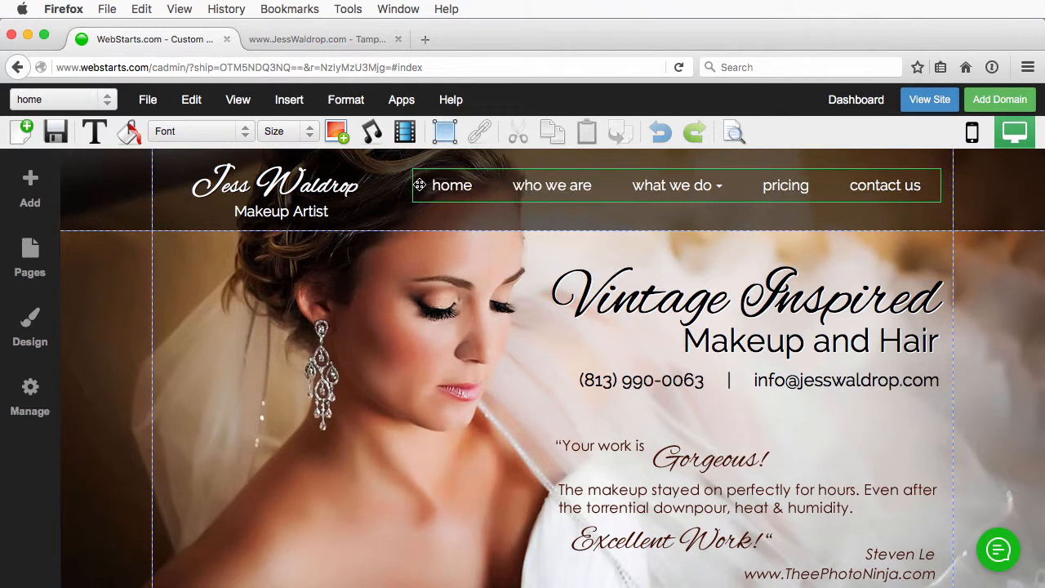
{"action": "left_click", "coordinate": [451, 184]}
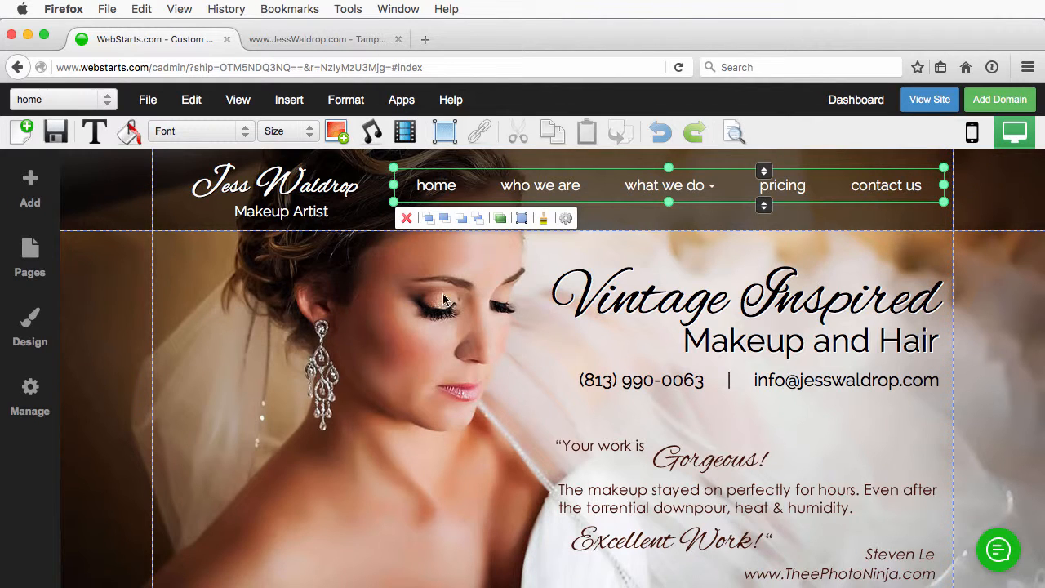
{"action": "mouse_move", "coordinate": [248, 388]}
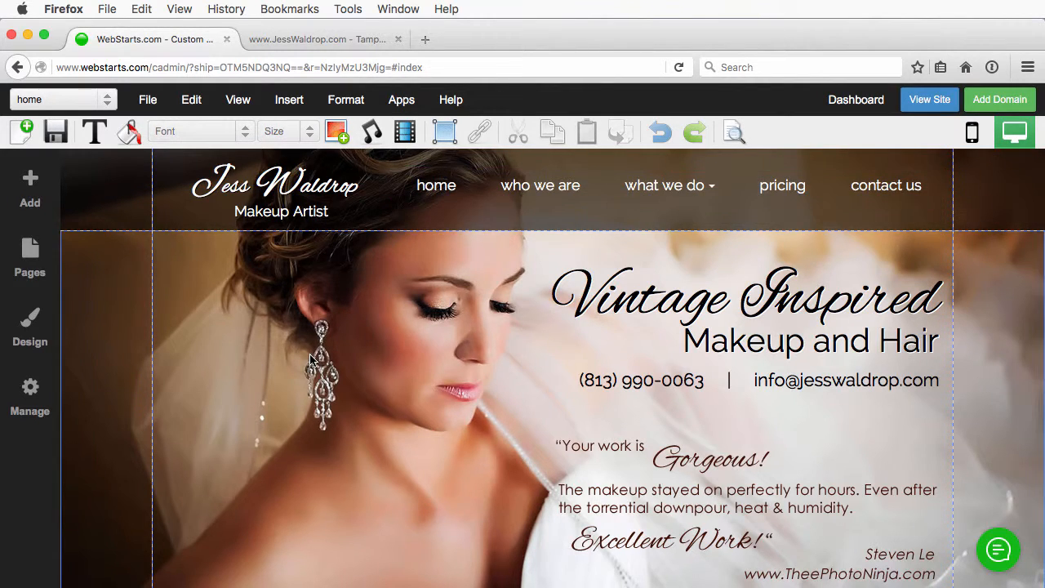
{"action": "mouse_move", "coordinate": [664, 186]}
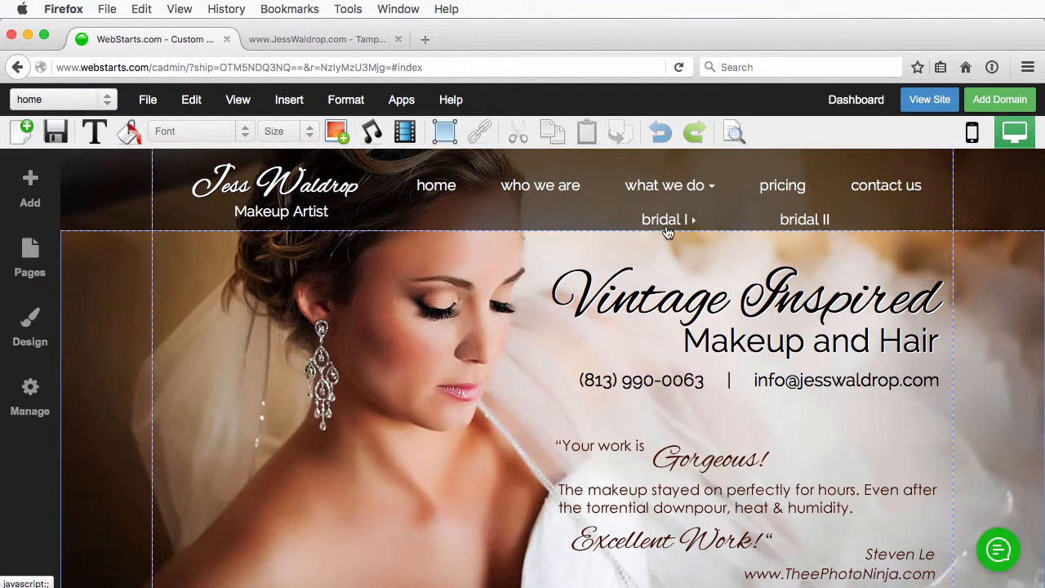
{"action": "mouse_move", "coordinate": [248, 301]}
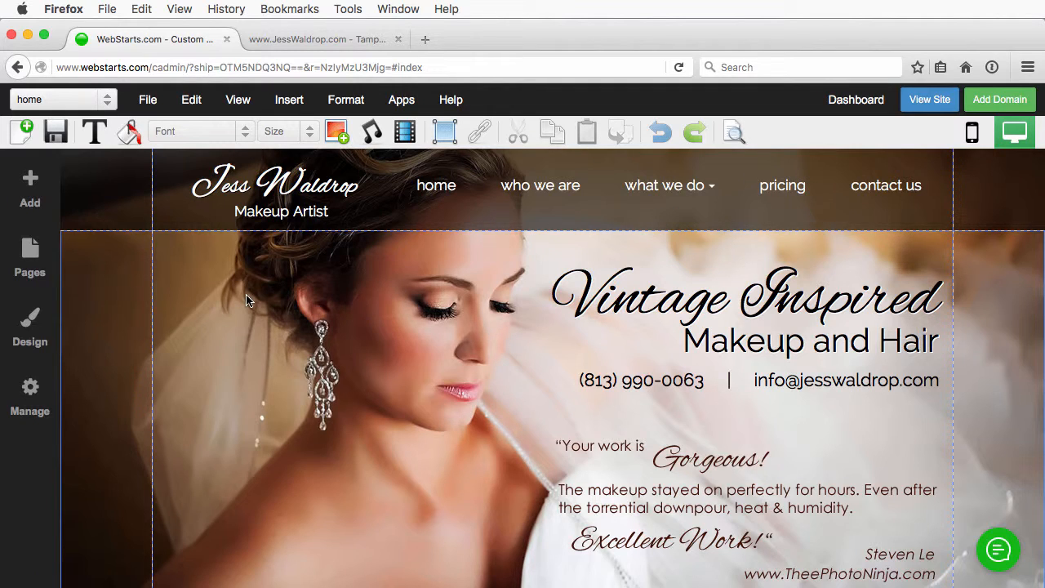